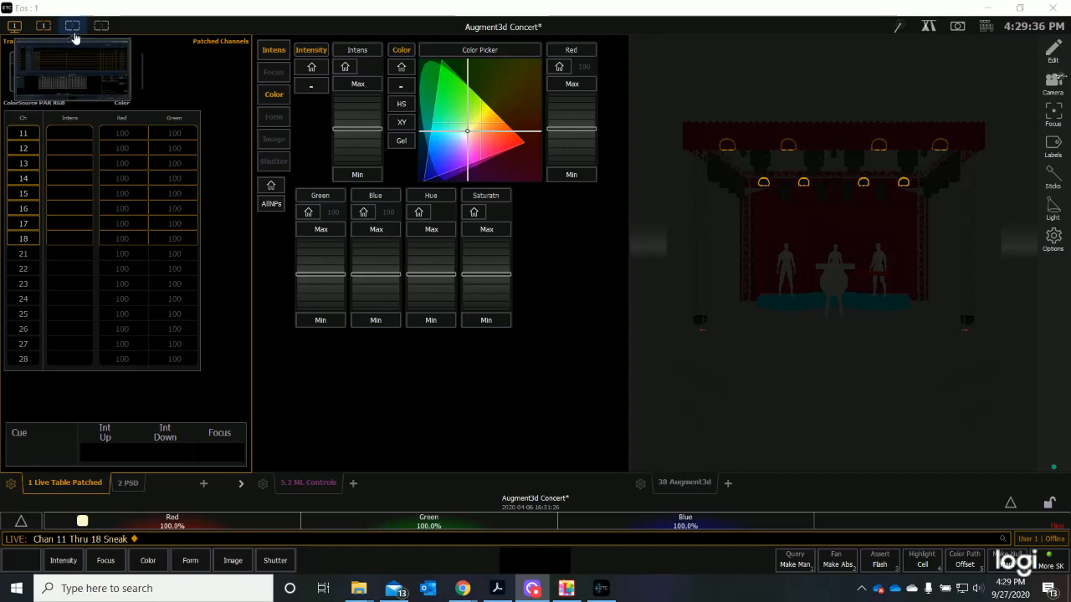
Review the patch list from the dimmers through the SolaFrame 750s on channels 31 and 32.
{"action": "left_click", "coordinate": [72, 26]}
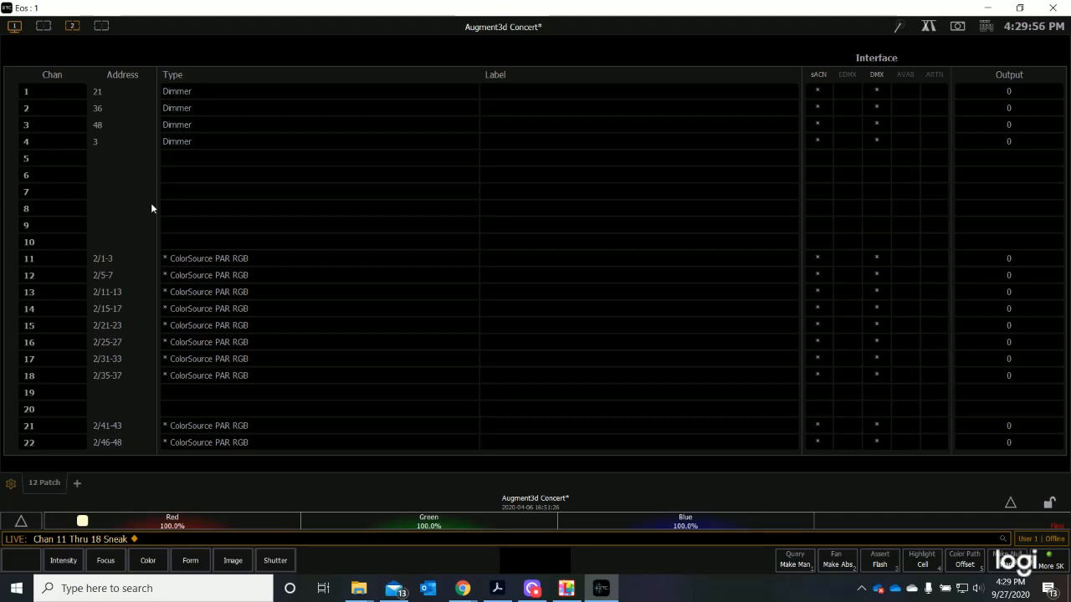
{"action": "mouse_move", "coordinate": [100, 133]}
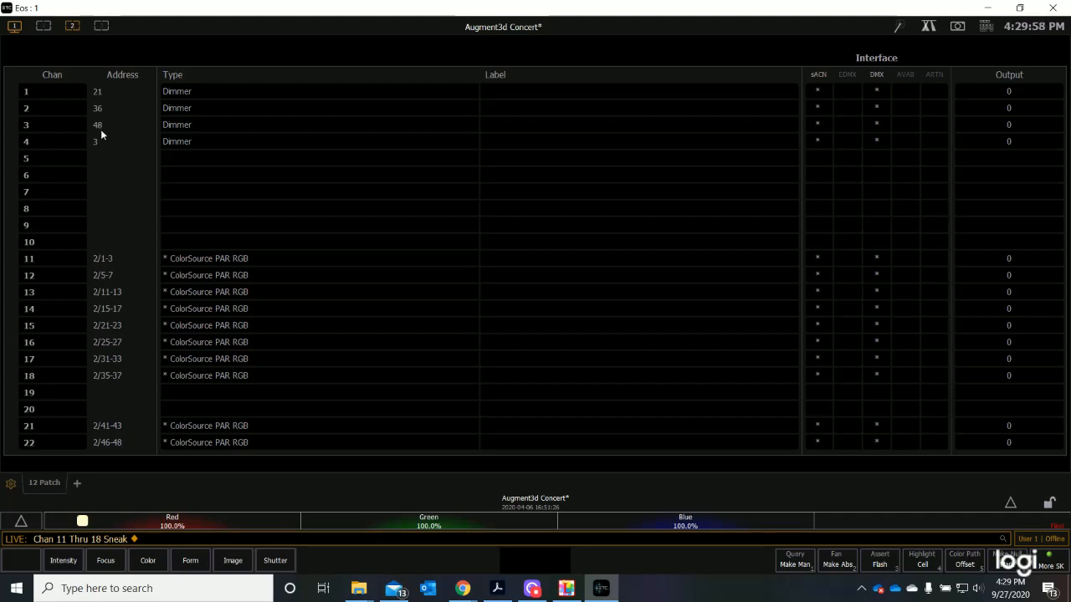
{"action": "mouse_move", "coordinate": [55, 128]}
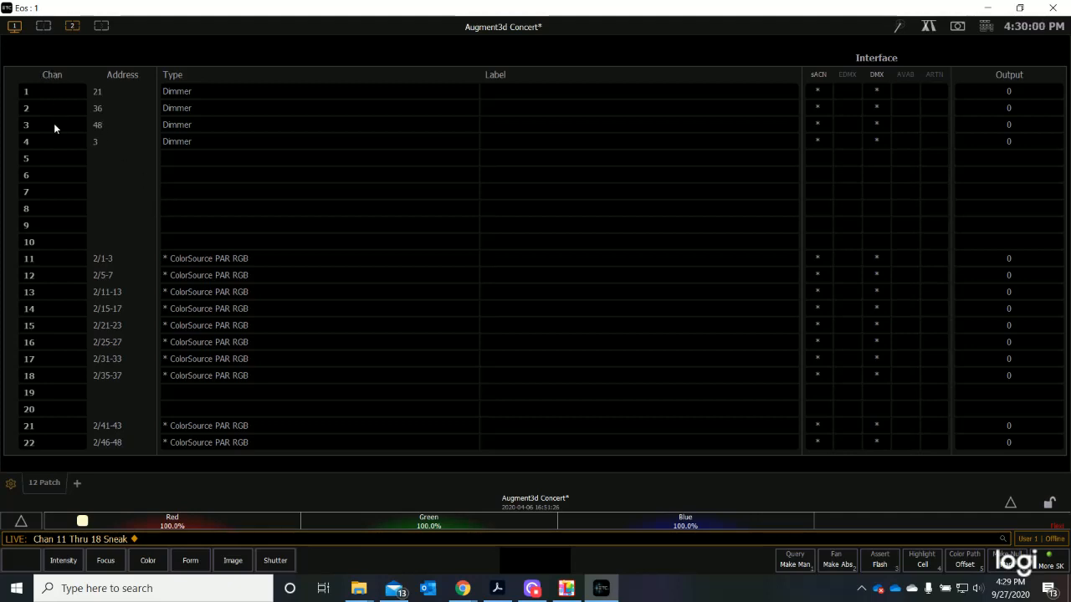
{"action": "mouse_move", "coordinate": [134, 94]}
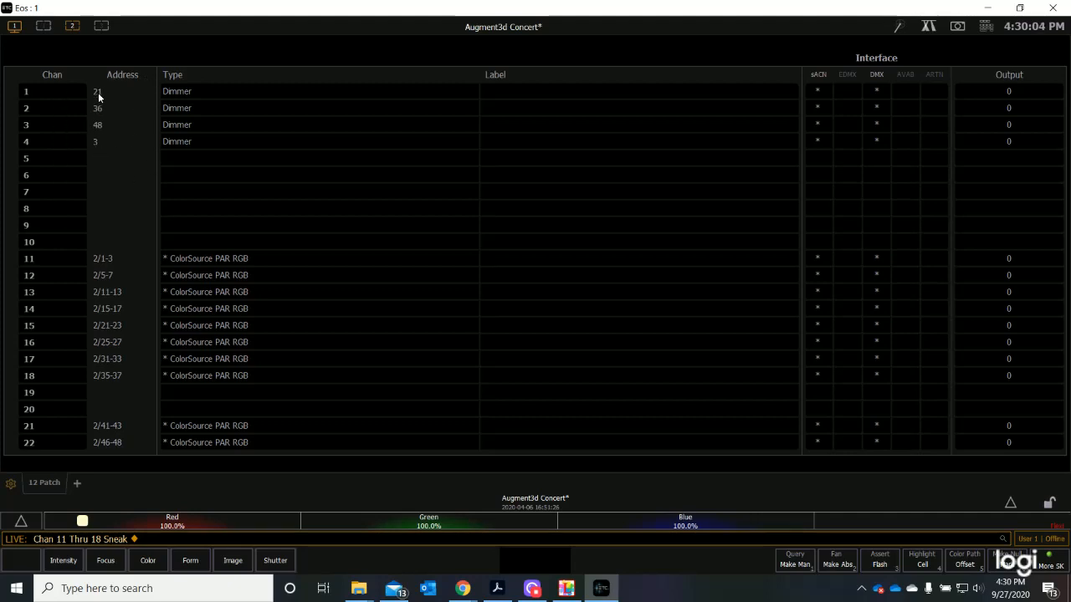
{"action": "mouse_move", "coordinate": [186, 108]}
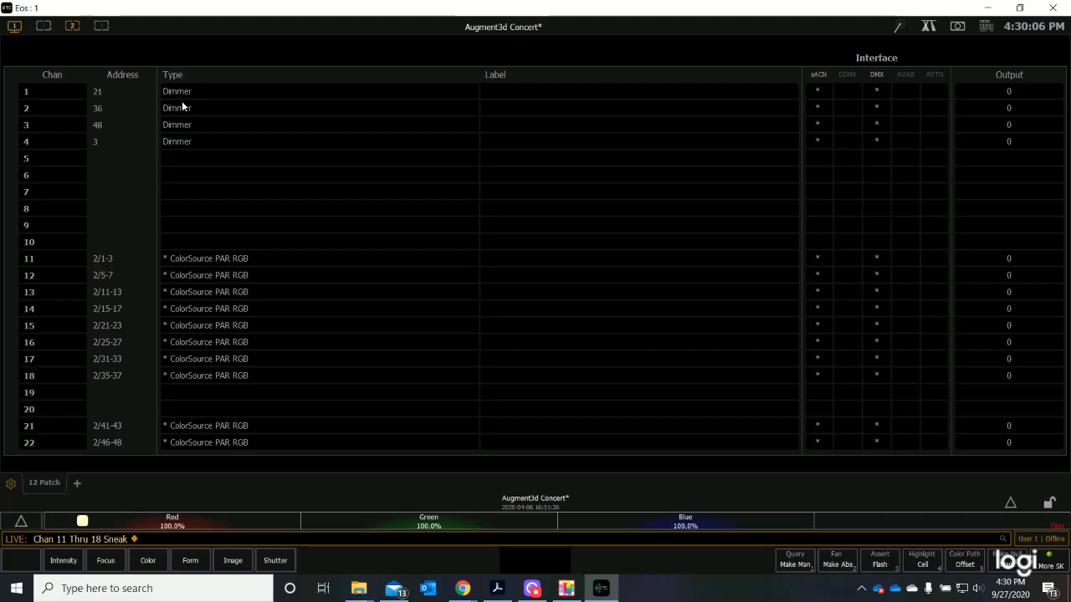
{"action": "mouse_move", "coordinate": [179, 93]}
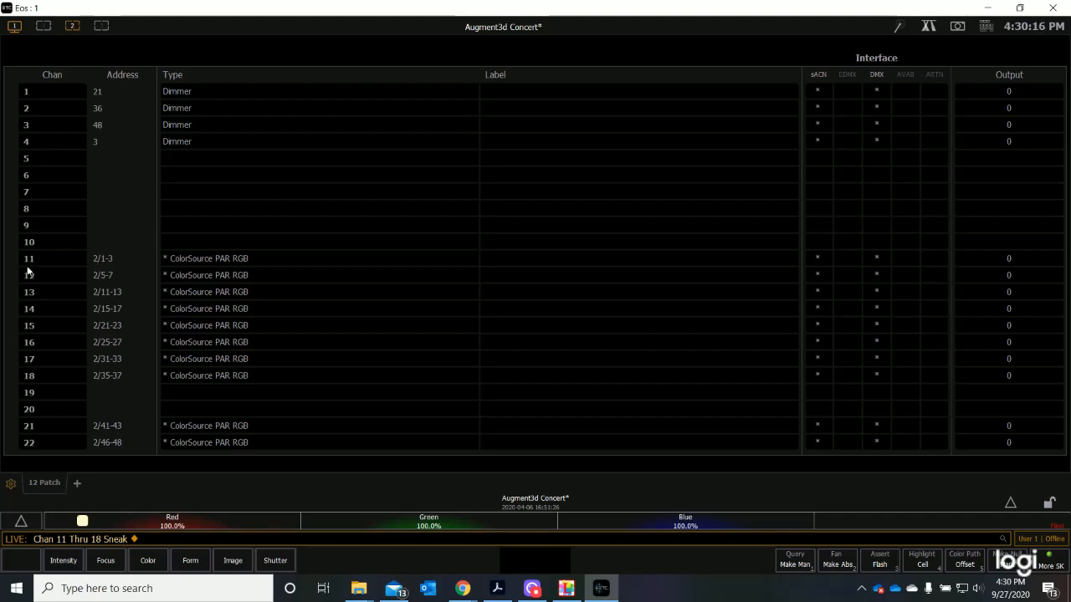
{"action": "mouse_move", "coordinate": [79, 267]}
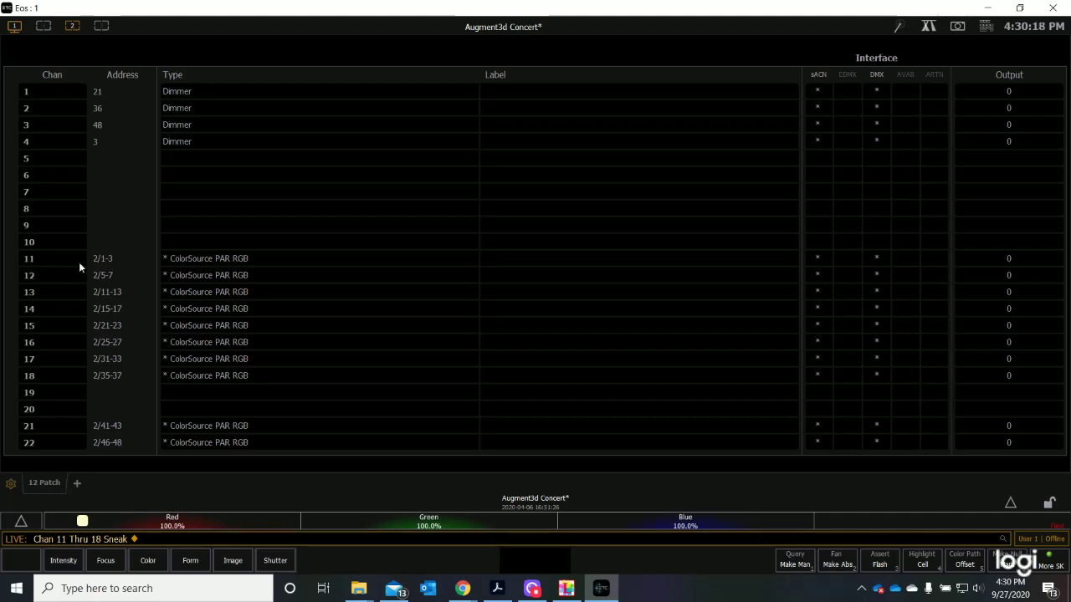
{"action": "mouse_move", "coordinate": [93, 270]}
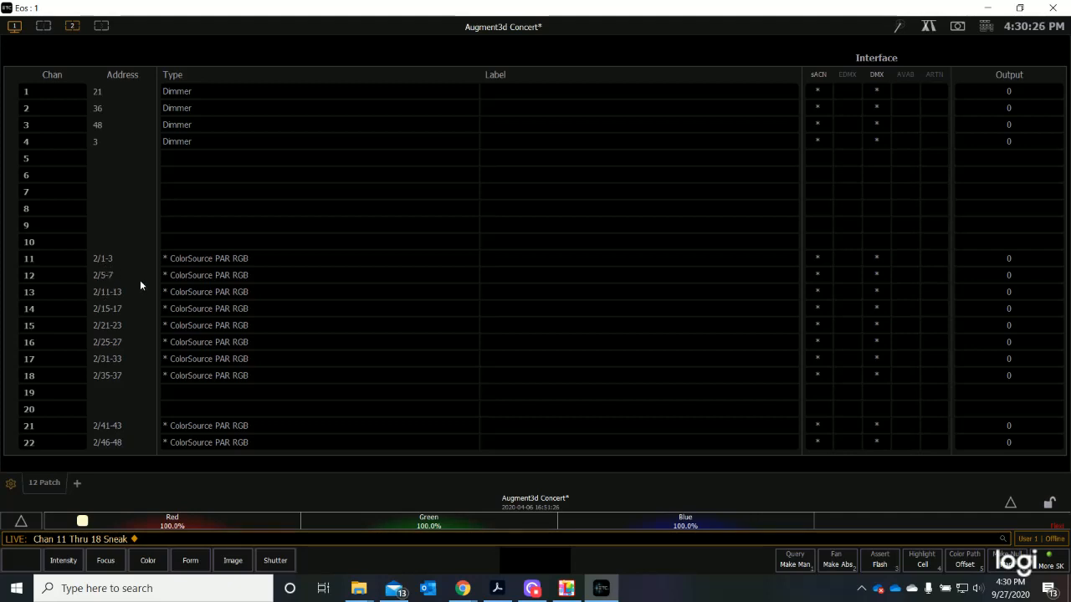
{"action": "mouse_move", "coordinate": [145, 366]}
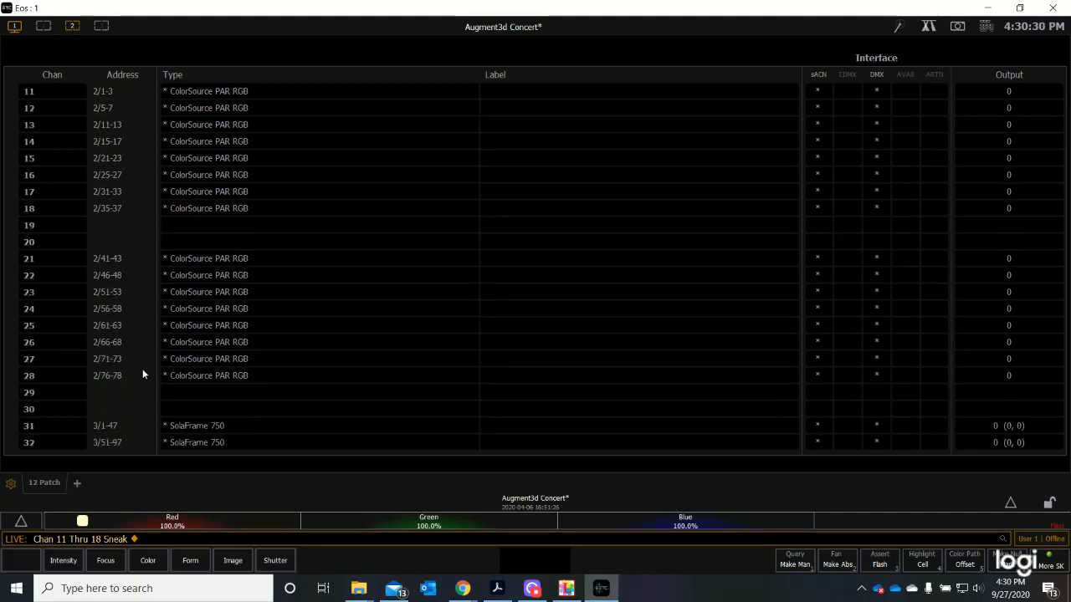
{"action": "scroll", "scroll_direction": "down", "scroll_amount": 3}
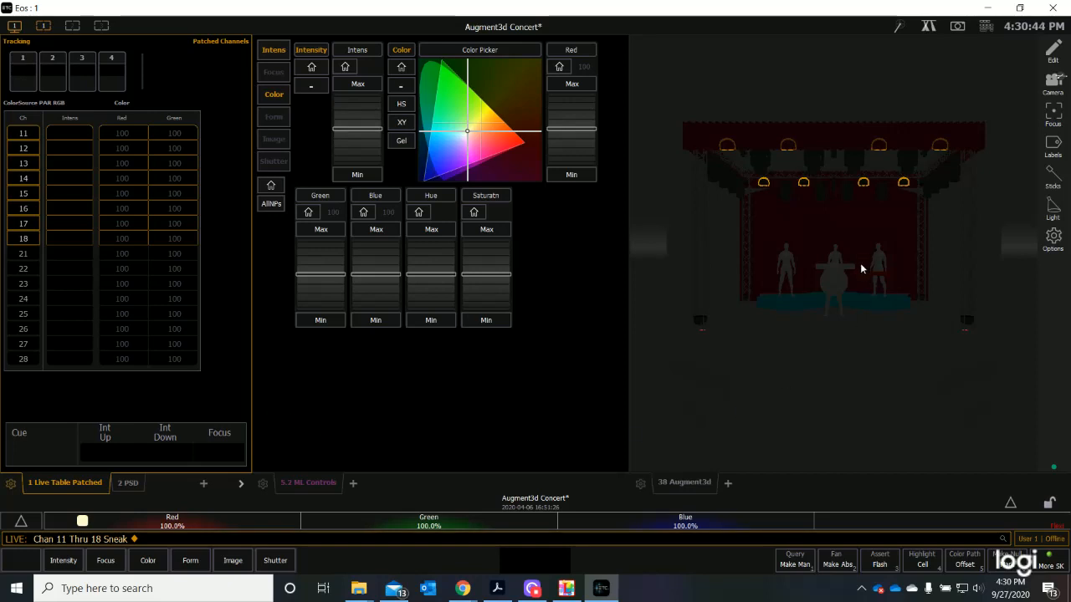
{"action": "mouse_move", "coordinate": [798, 205]}
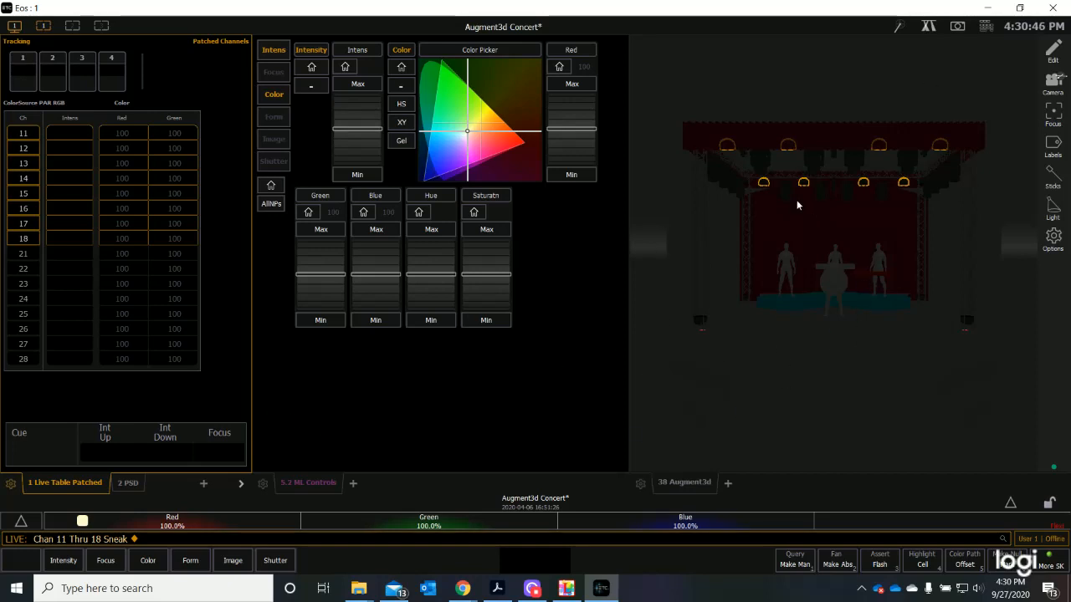
{"action": "mouse_move", "coordinate": [816, 302]}
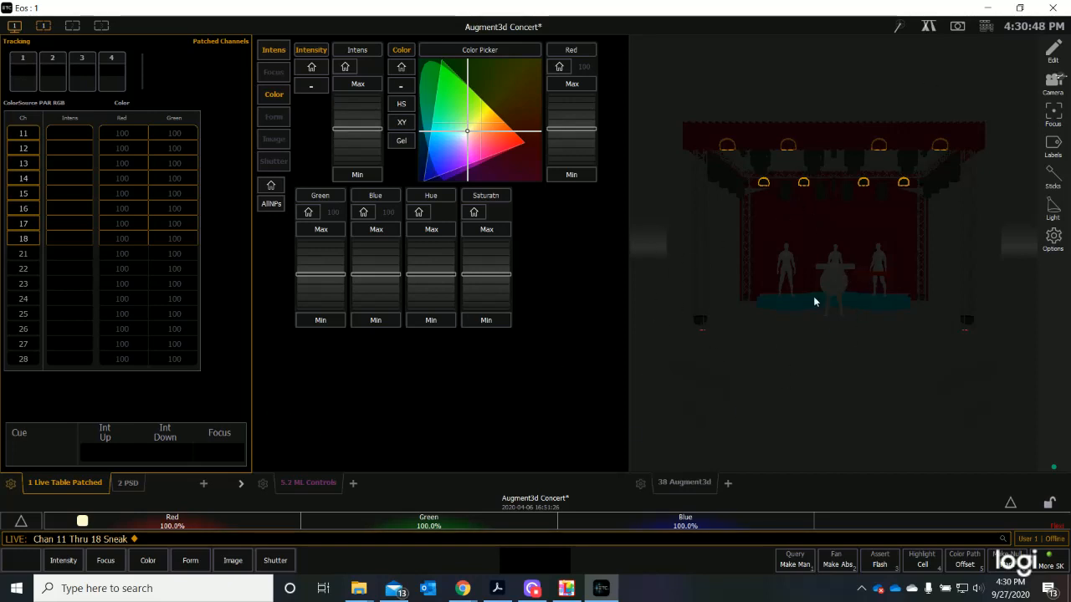
{"action": "mouse_move", "coordinate": [238, 394]}
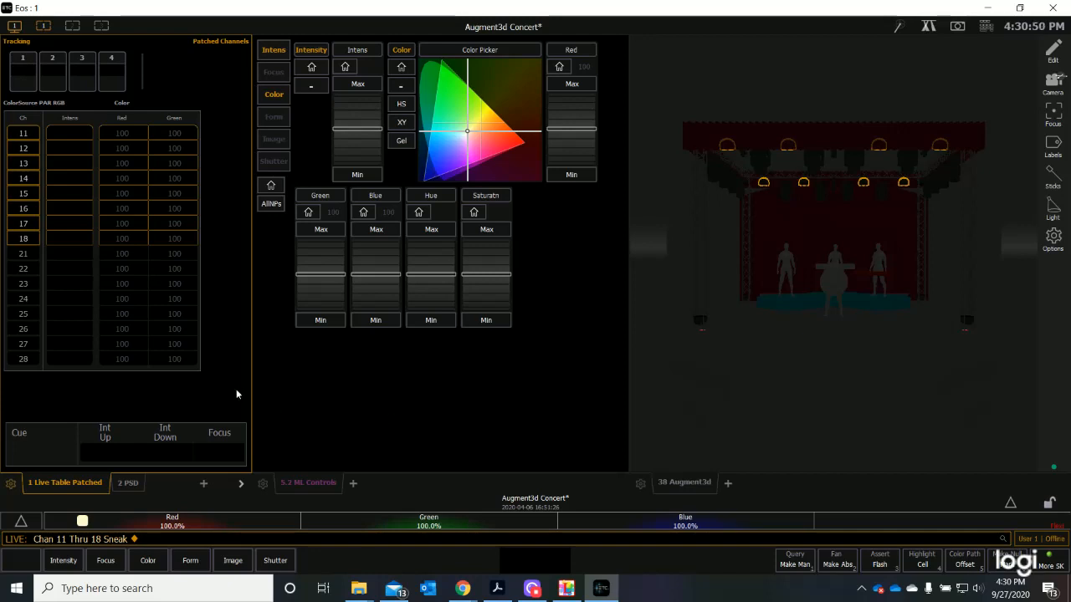
{"action": "mouse_move", "coordinate": [242, 398]}
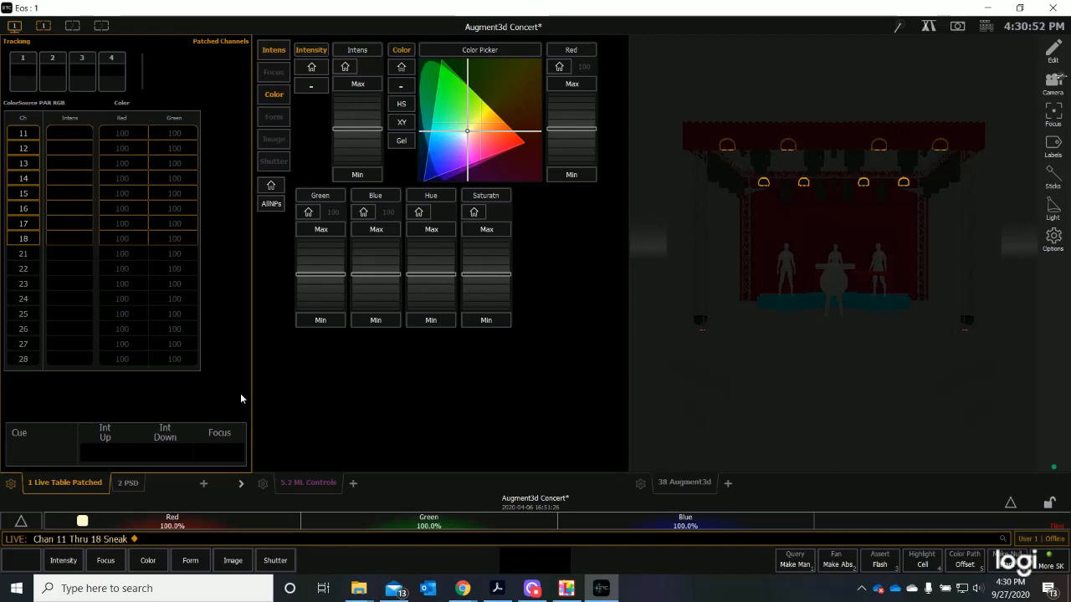
{"action": "mouse_move", "coordinate": [234, 399]}
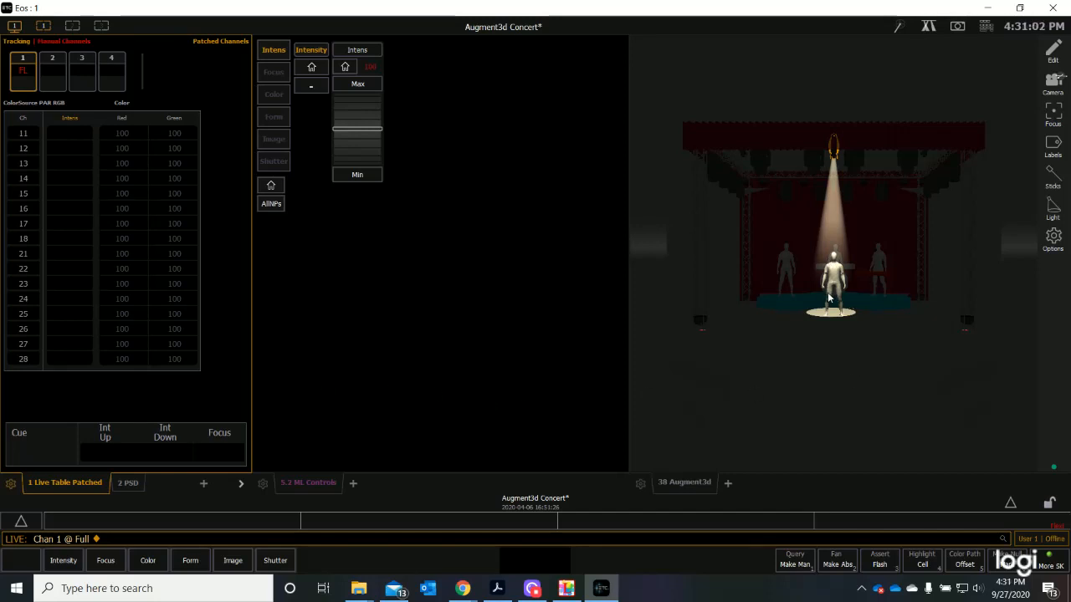
{"action": "mouse_move", "coordinate": [840, 286]}
{"action": "type", "text": "2"}
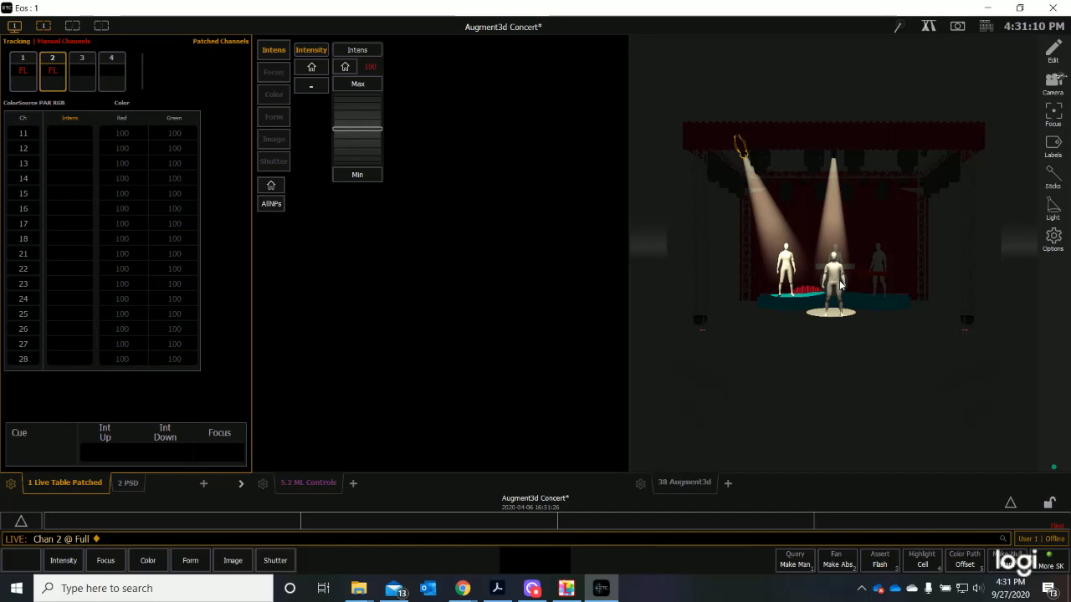
Back in the live 3D stage view, bring dimmers 1 and 2 to full, then channels 1–4 to zero.
{"action": "left_click", "coordinate": [82, 65]}
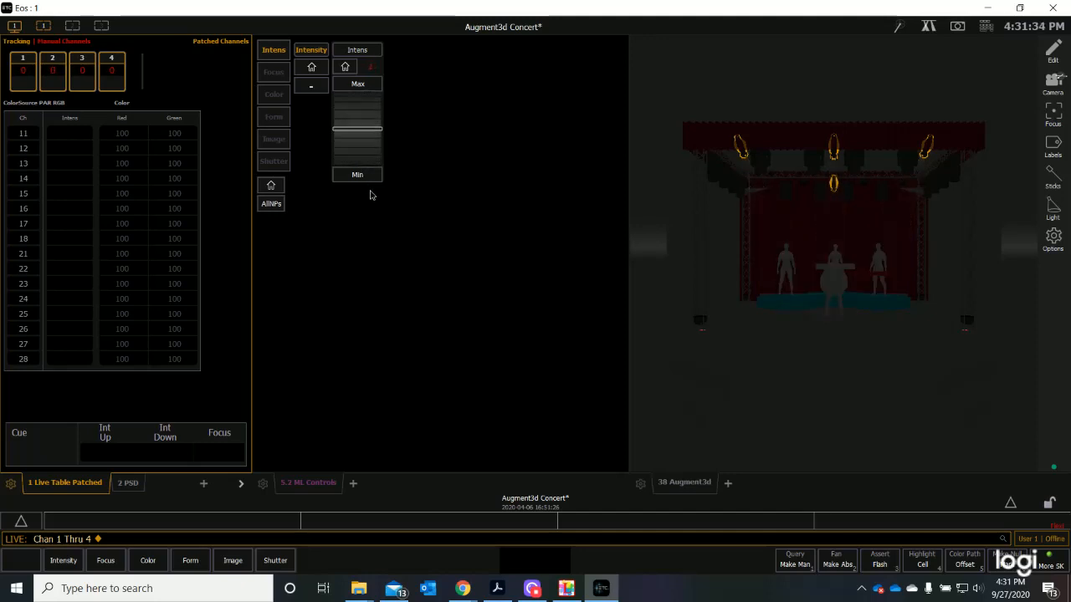
{"action": "mouse_move", "coordinate": [107, 133]}
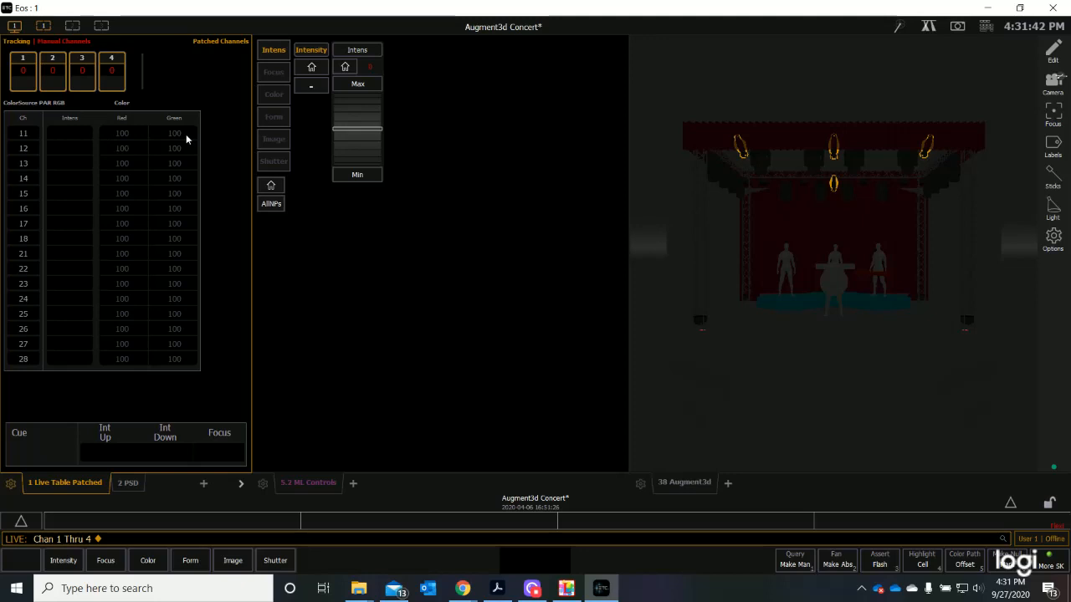
{"action": "mouse_move", "coordinate": [66, 176]}
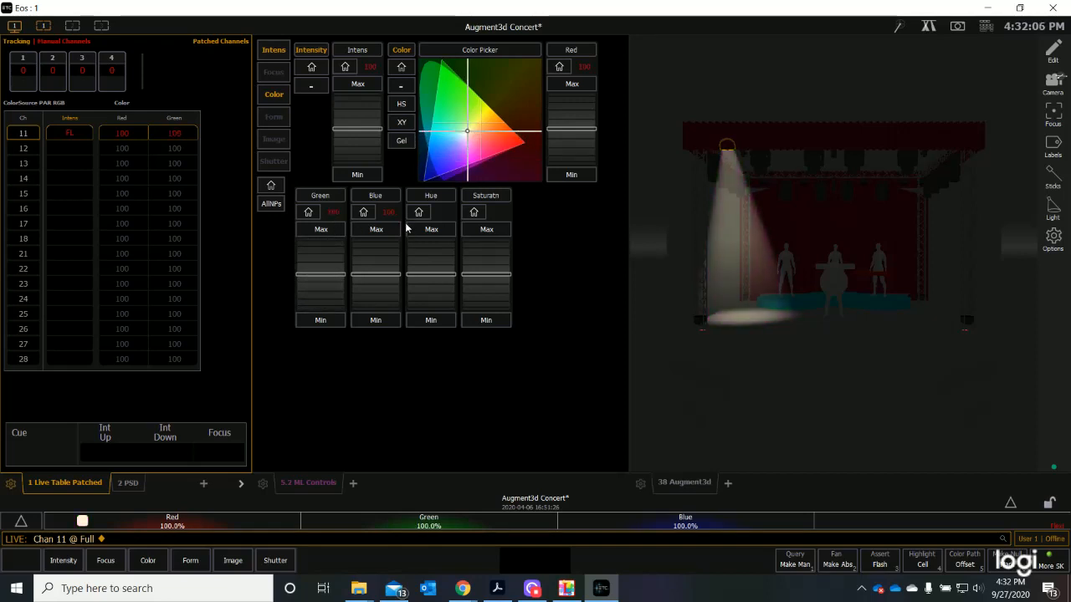
{"action": "mouse_move", "coordinate": [305, 239]}
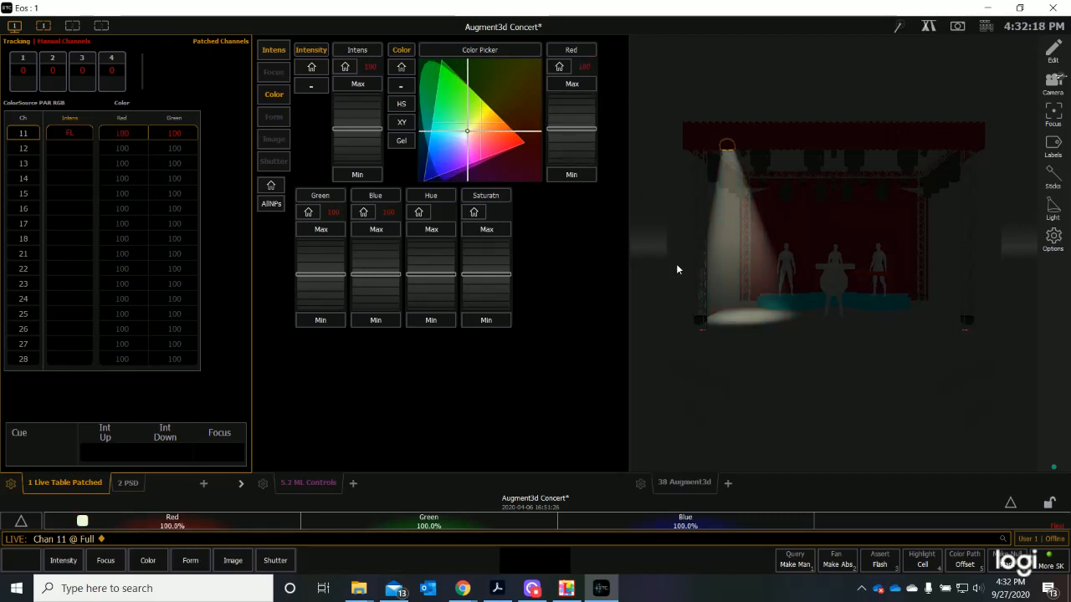
Cycle channel 11's beam through blue, red and green, ending on a pale tint.
{"action": "left_click", "coordinate": [431, 172]}
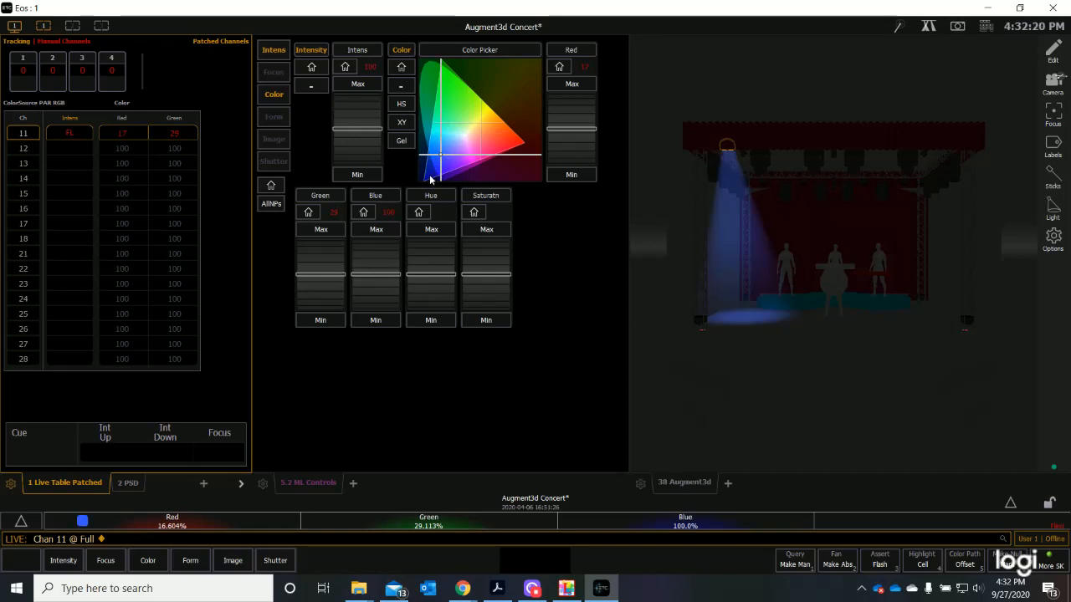
{"action": "left_click", "coordinate": [523, 138]}
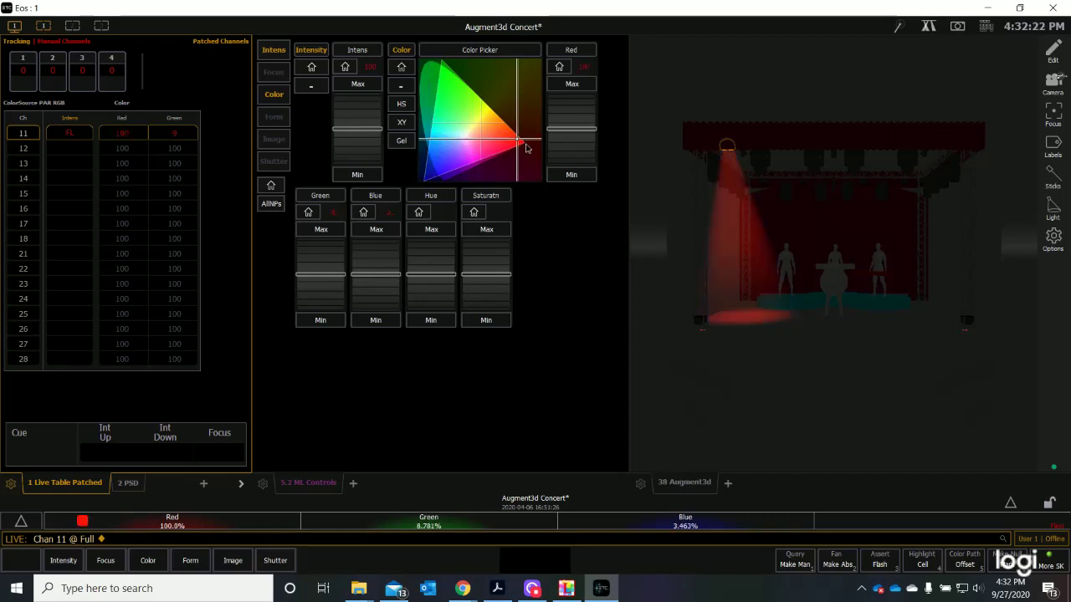
{"action": "left_click", "coordinate": [449, 76]}
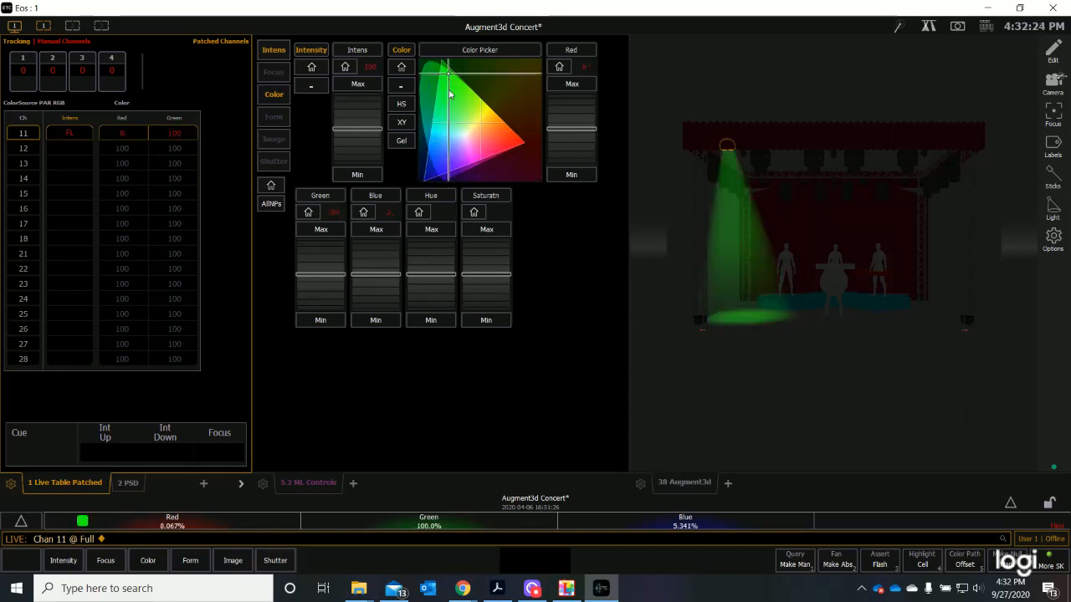
{"action": "left_click", "coordinate": [460, 121]}
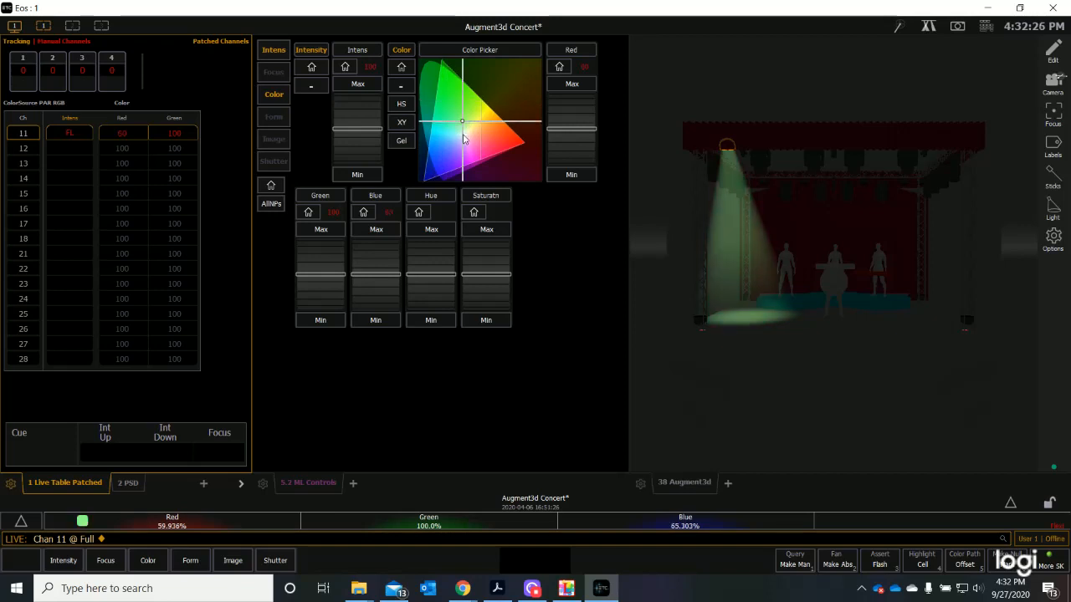
{"action": "left_click", "coordinate": [463, 141]}
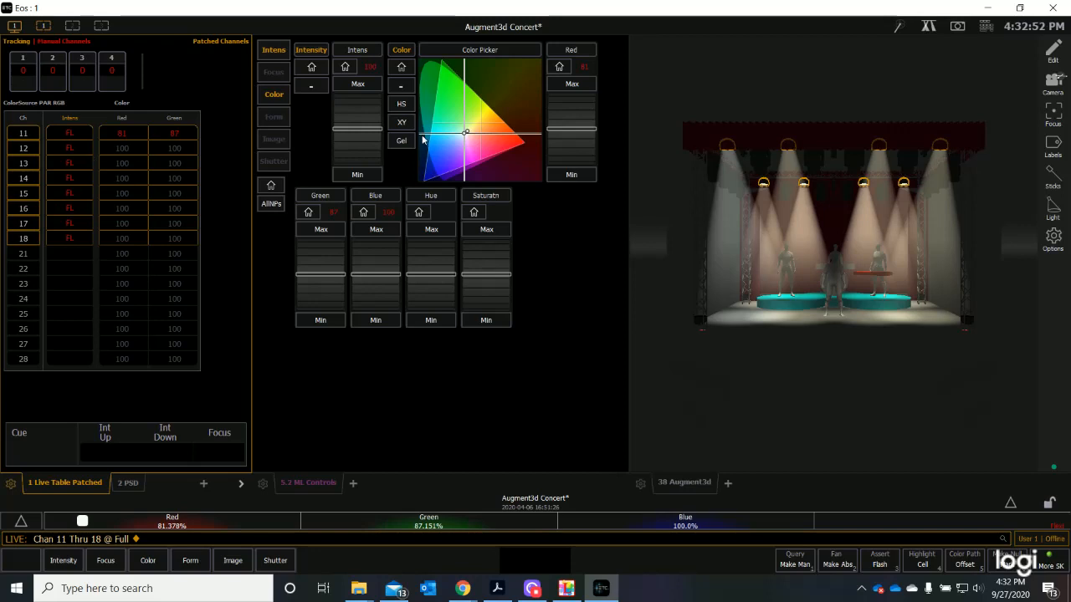
Bring channels 11 through 18 to full and colour their beams pink.
{"action": "left_click", "coordinate": [485, 147]}
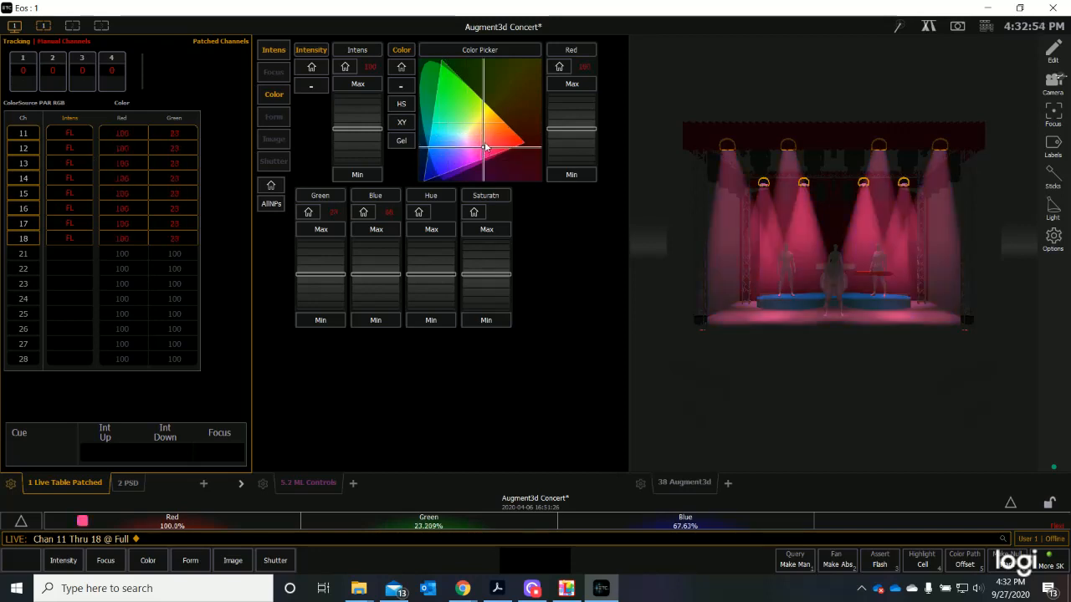
{"action": "left_click", "coordinate": [470, 132]}
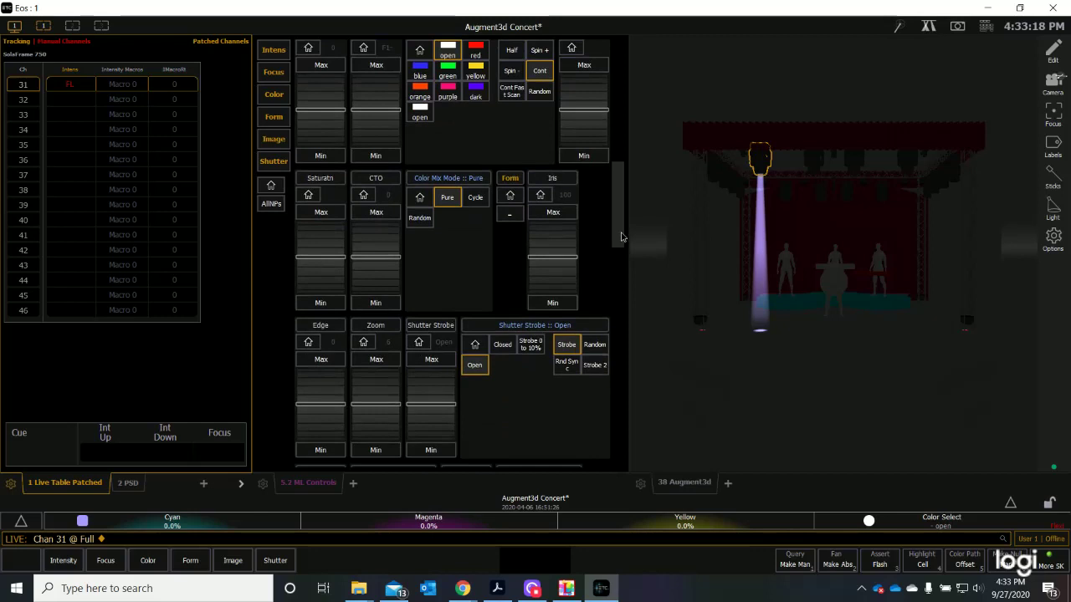
Bring SolaFrame 750 channel 31 to full and view its moving-light parameters.
{"action": "scroll", "scroll_direction": "down", "scroll_amount": 3}
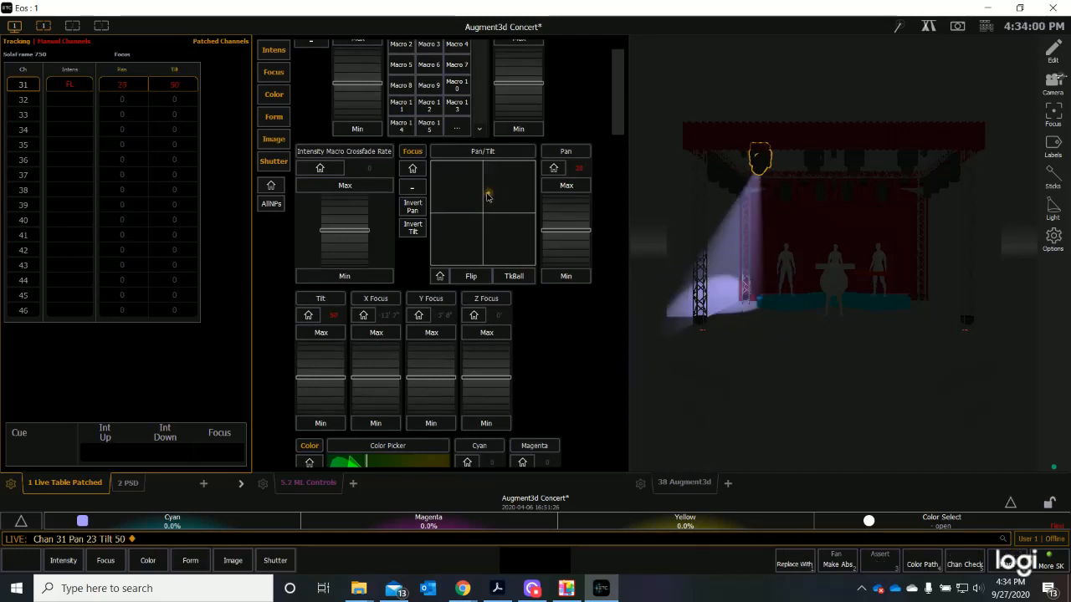
Aim channel 31's beam onto the centre performer at pan -34, tilt 45.
{"action": "left_click_drag", "start_coordinate": [488, 197], "coordinate": [479, 189]}
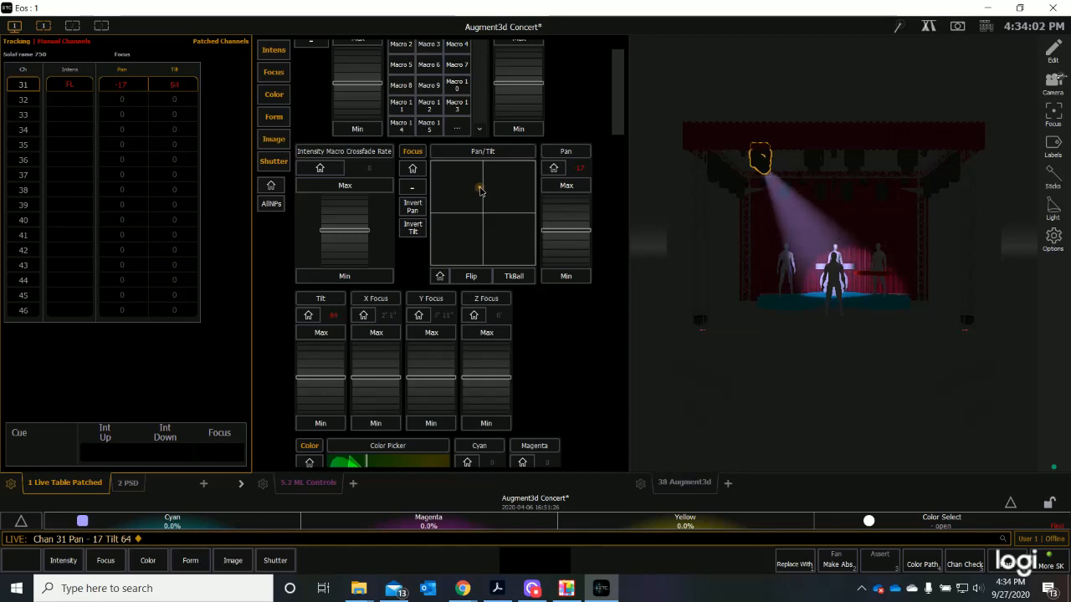
{"action": "left_click_drag", "start_coordinate": [480, 189], "coordinate": [479, 181]}
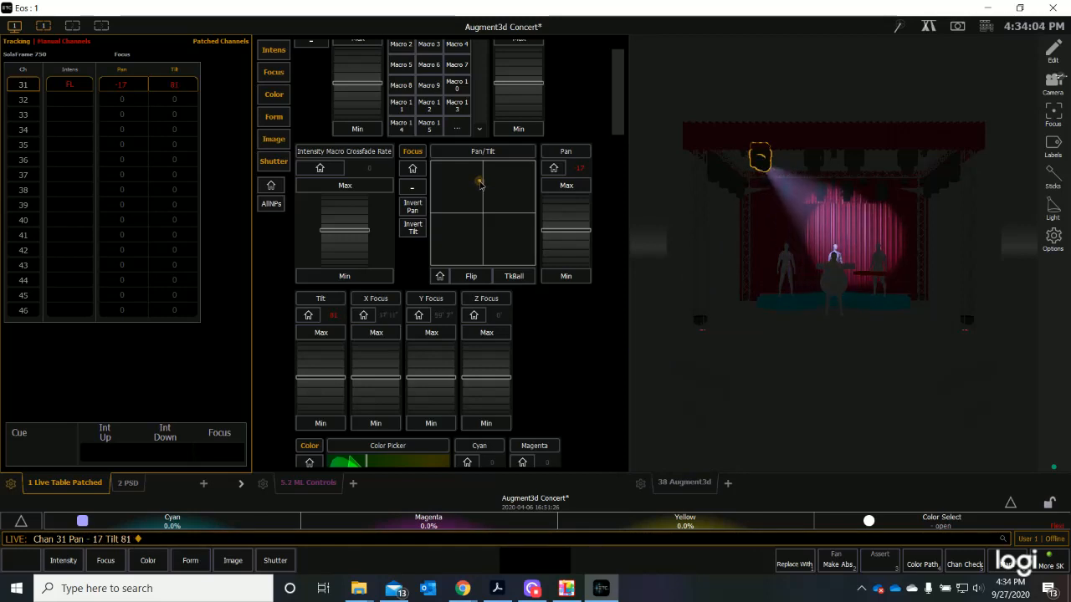
{"action": "left_click_drag", "start_coordinate": [480, 182], "coordinate": [479, 196]}
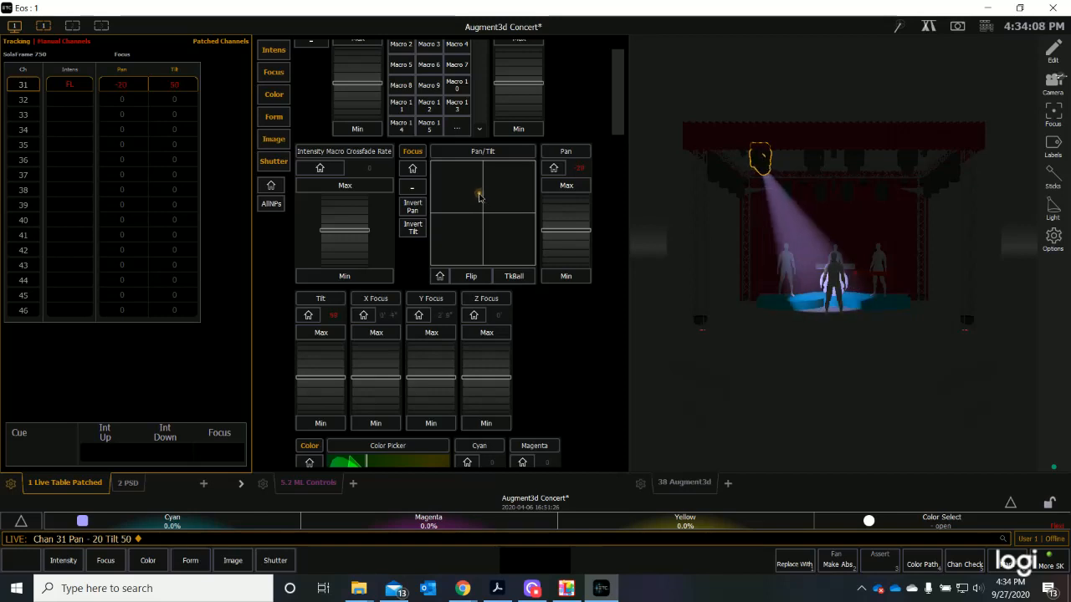
{"action": "left_click_drag", "start_coordinate": [481, 189], "coordinate": [477, 198]}
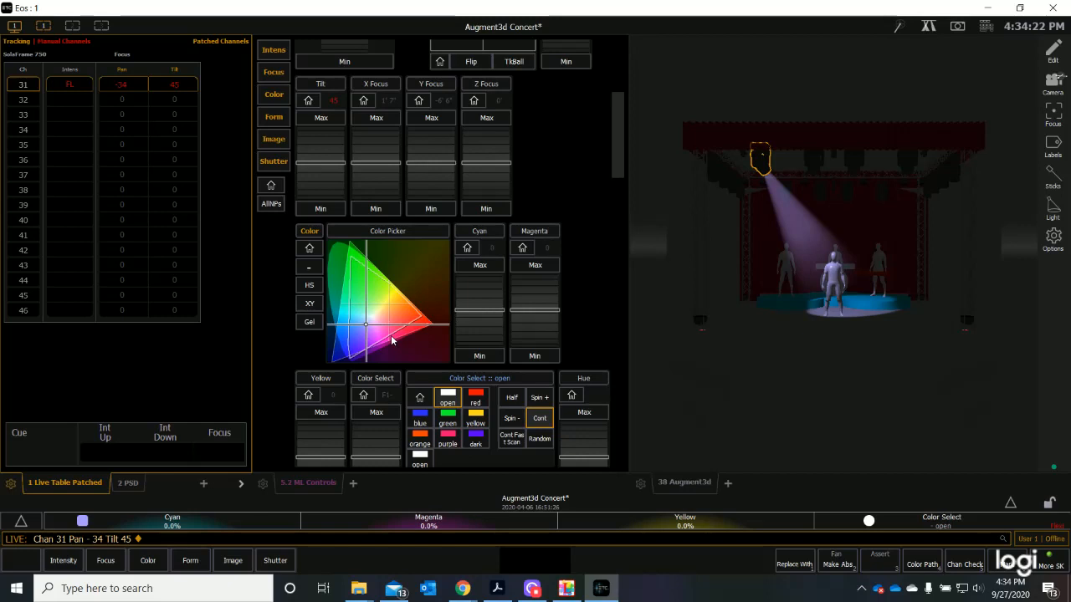
{"action": "mouse_move", "coordinate": [391, 323]}
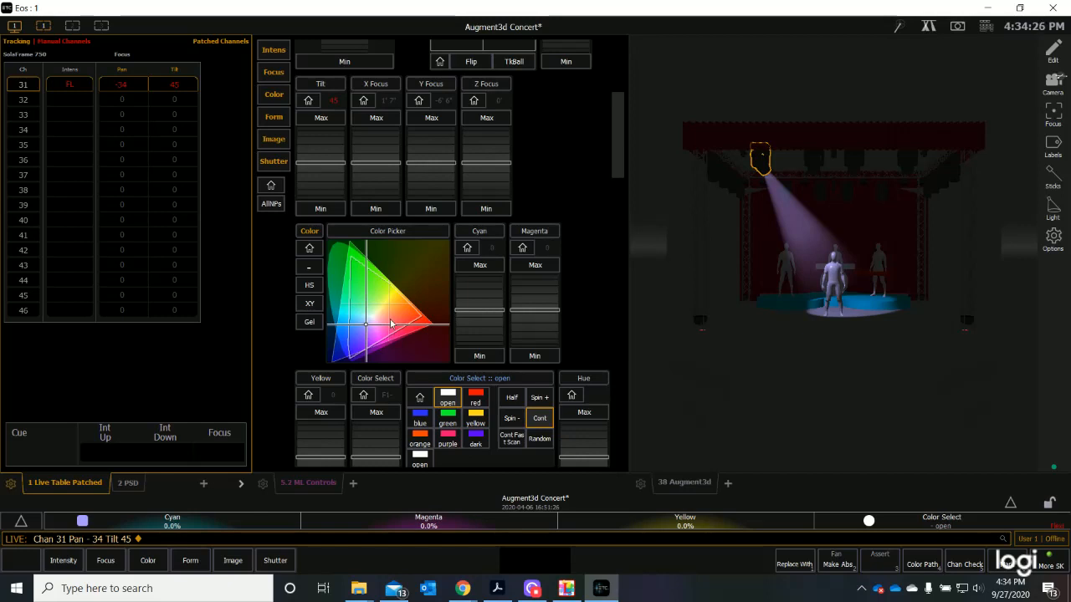
Try yellow and deep blue on channel 31, settling on a pale warm tint (19% cyan, 51% yellow).
{"action": "left_click", "coordinate": [365, 280]}
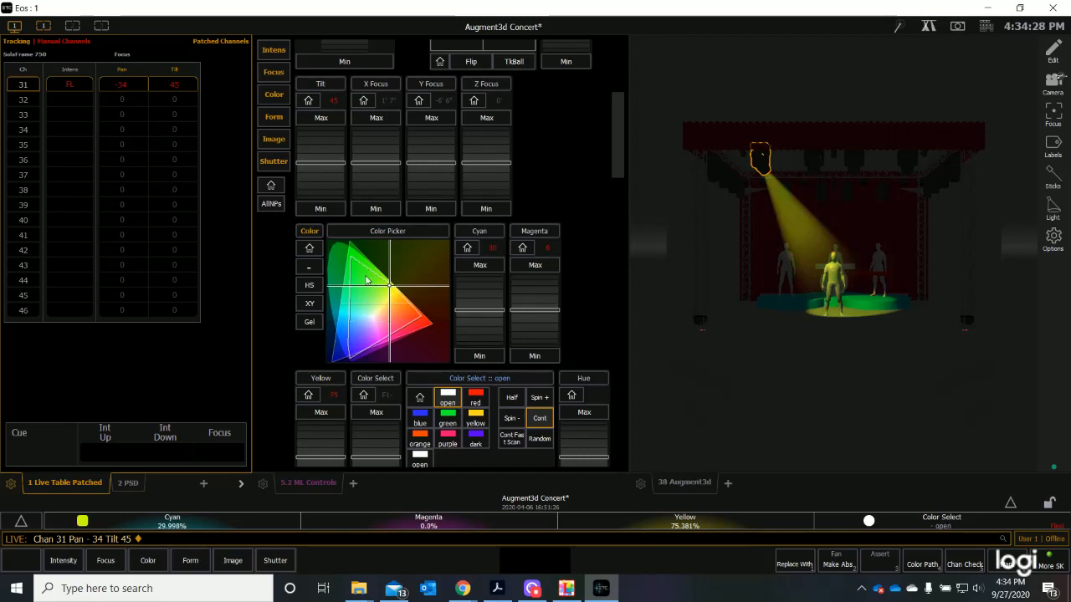
{"action": "left_click", "coordinate": [340, 353]}
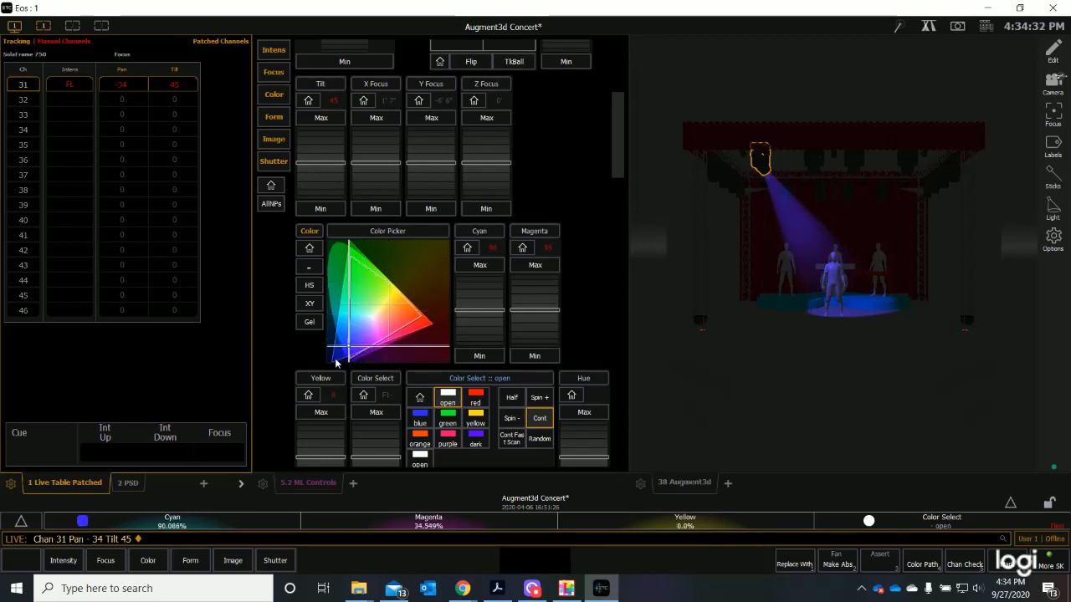
{"action": "left_click", "coordinate": [372, 320]}
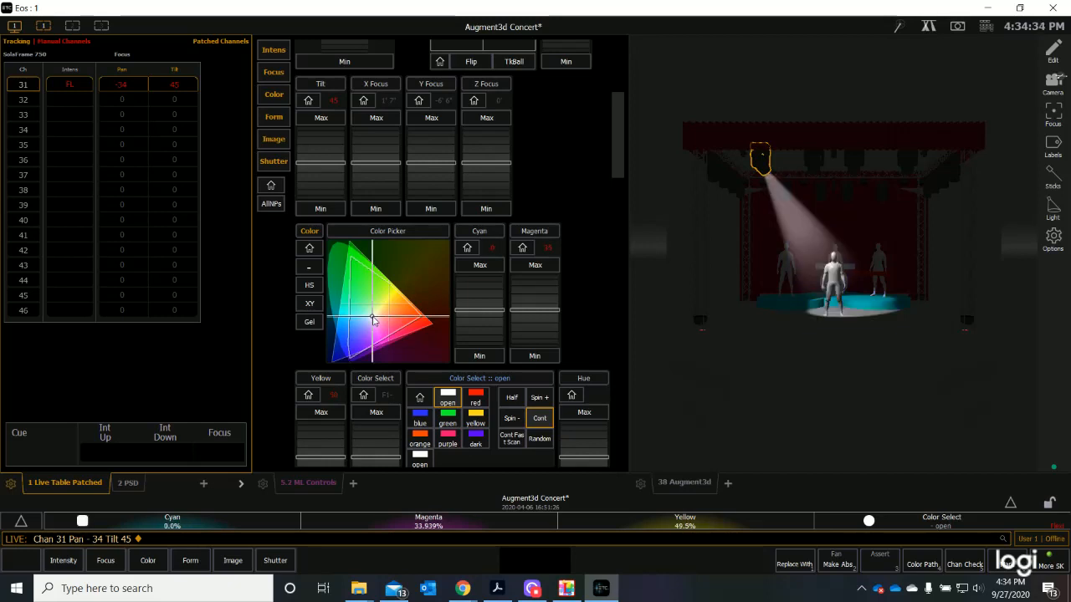
{"action": "left_click", "coordinate": [399, 294]}
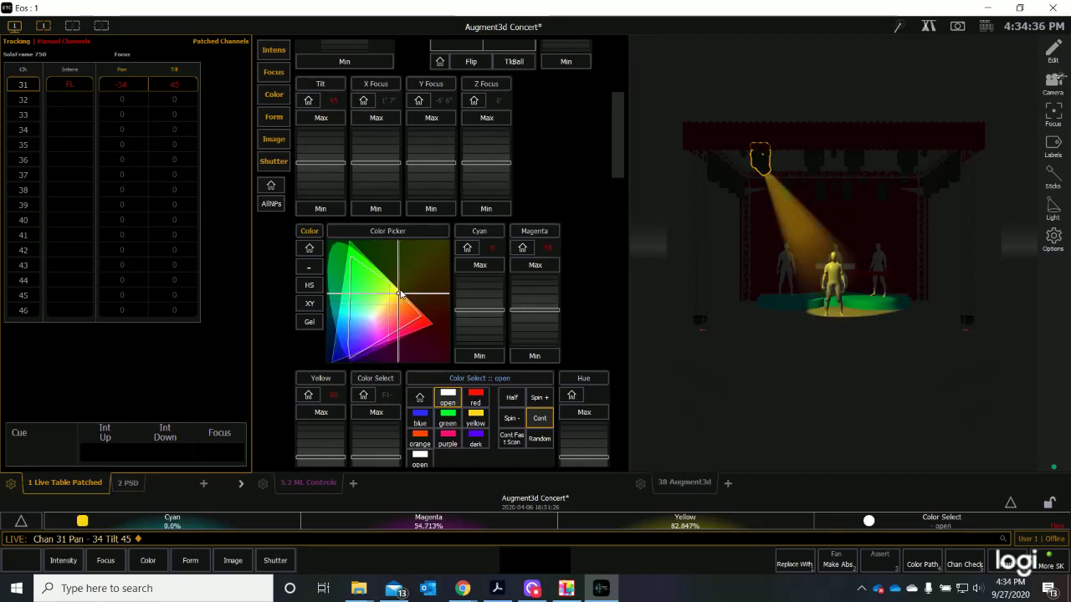
{"action": "left_click", "coordinate": [397, 293]}
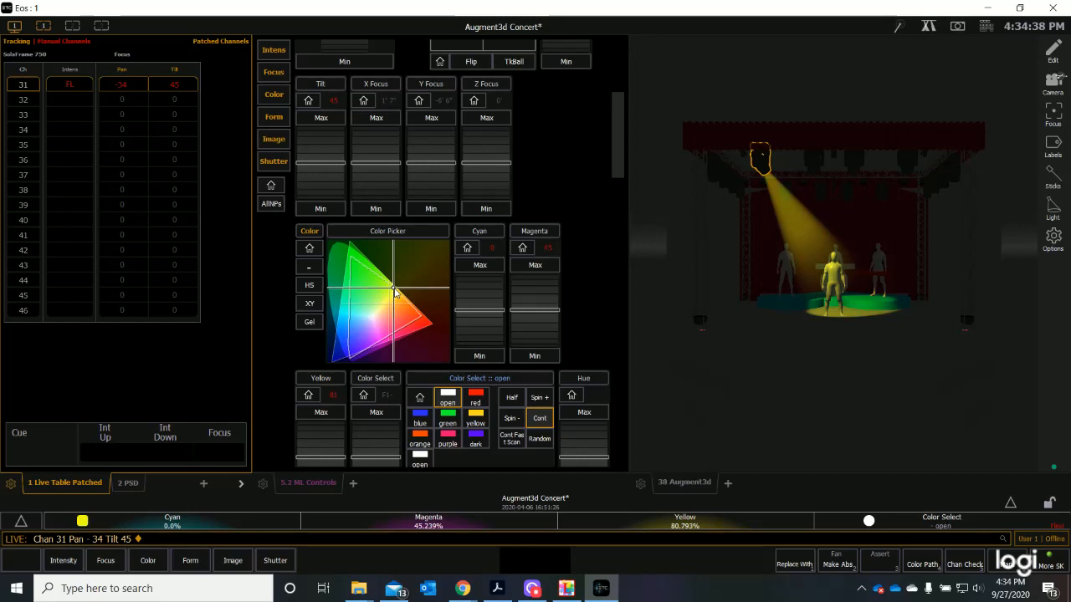
{"action": "left_click", "coordinate": [398, 295]}
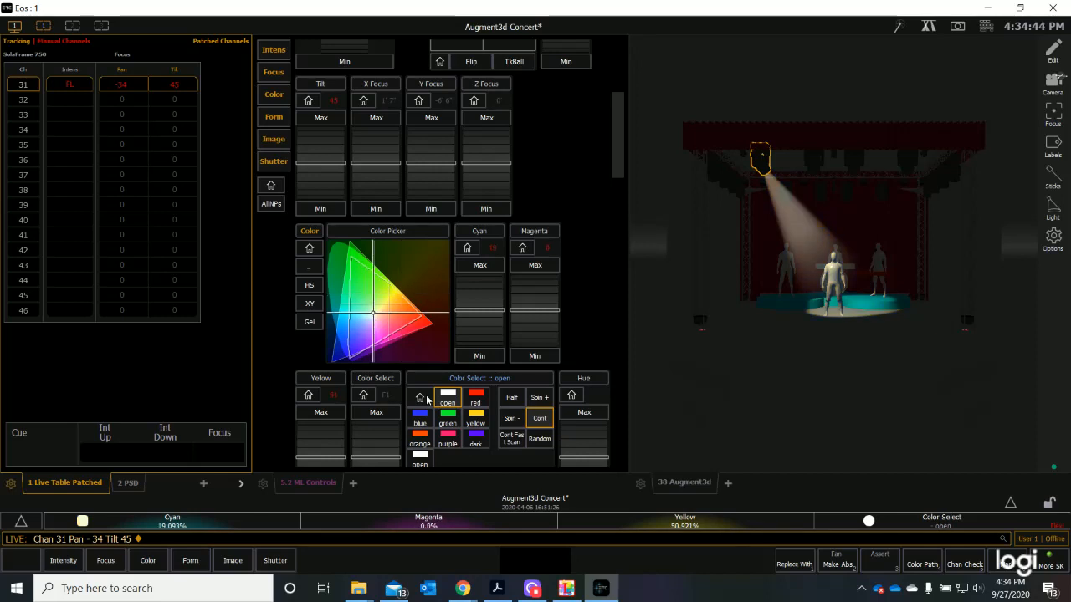
Cycle channel 31's colour wheel through green, blue, red, dark blue and yellow, then home it.
{"action": "left_click", "coordinate": [447, 417]}
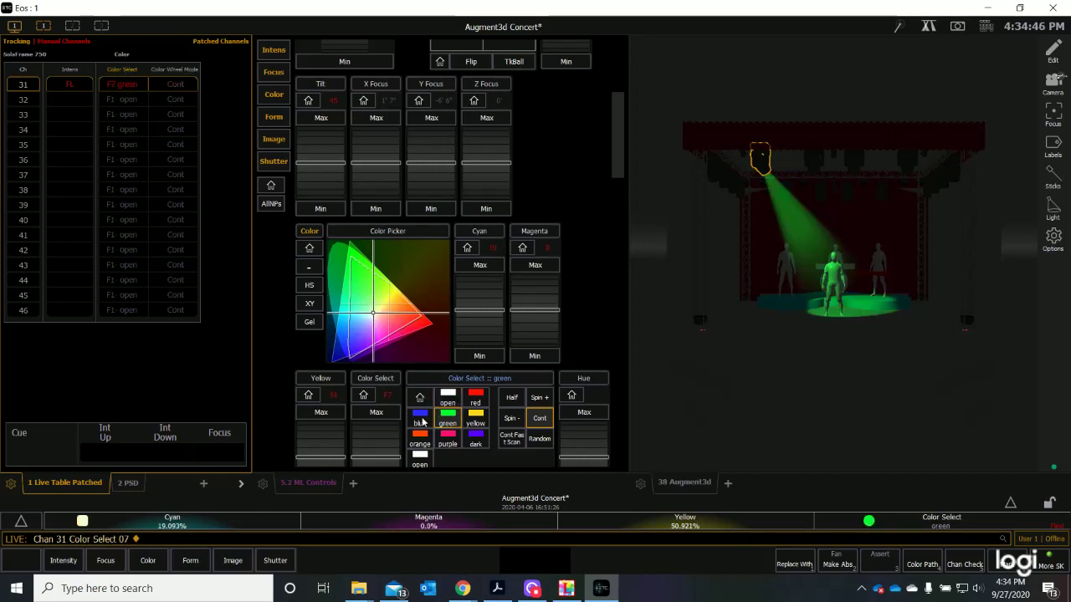
{"action": "left_click", "coordinate": [420, 417]}
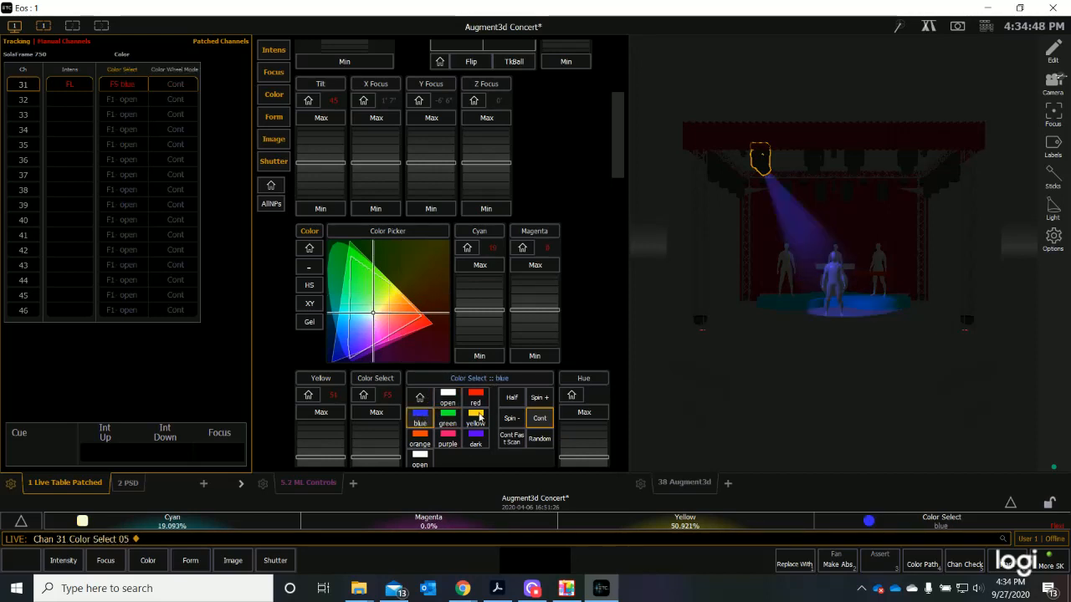
{"action": "left_click", "coordinate": [475, 396]}
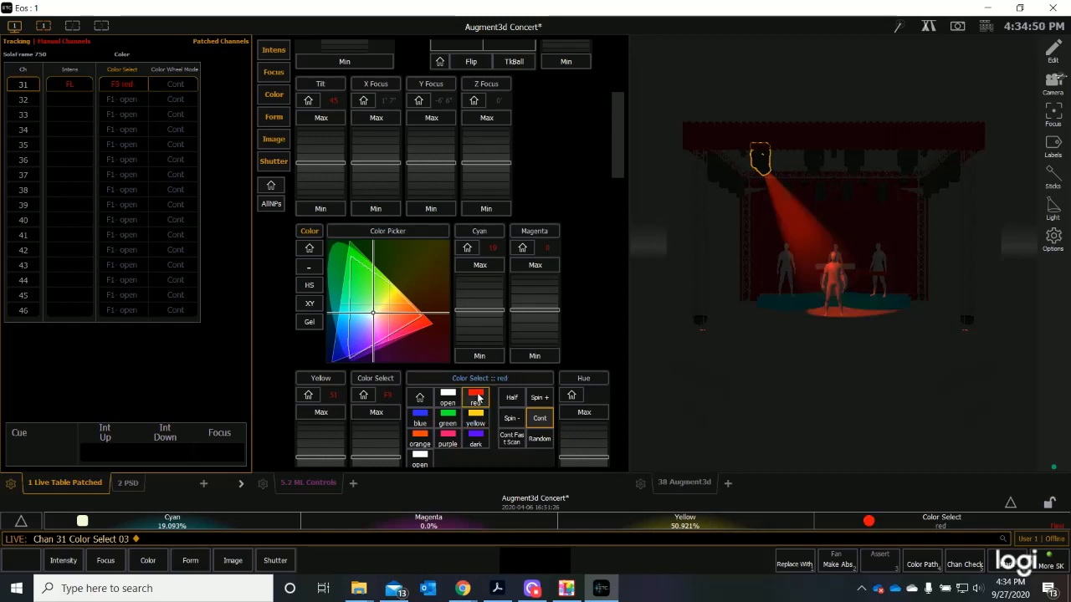
{"action": "left_click", "coordinate": [475, 438]}
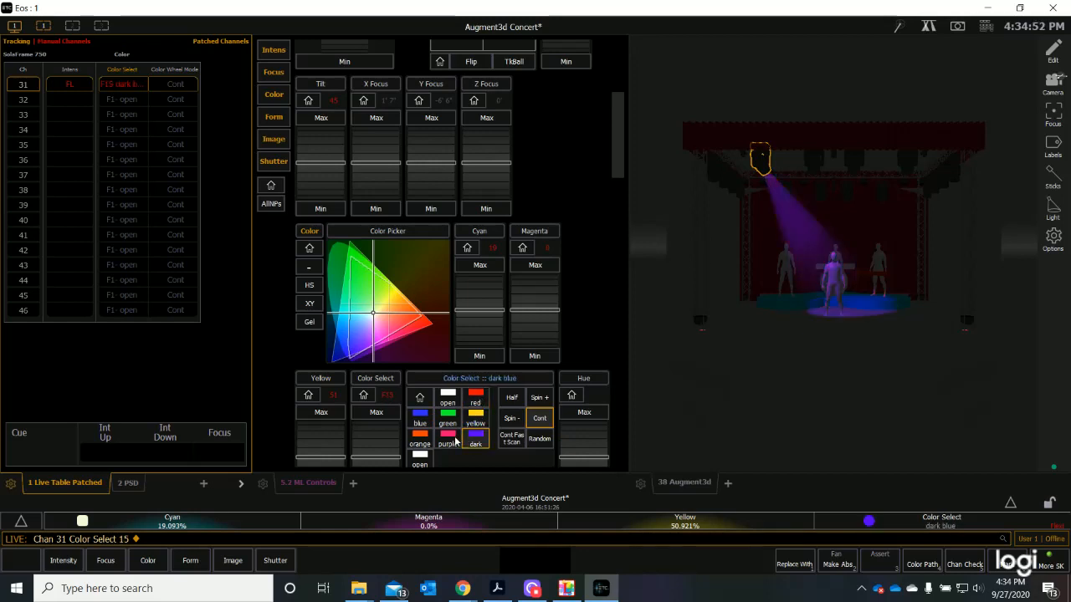
{"action": "left_click", "coordinate": [448, 395]}
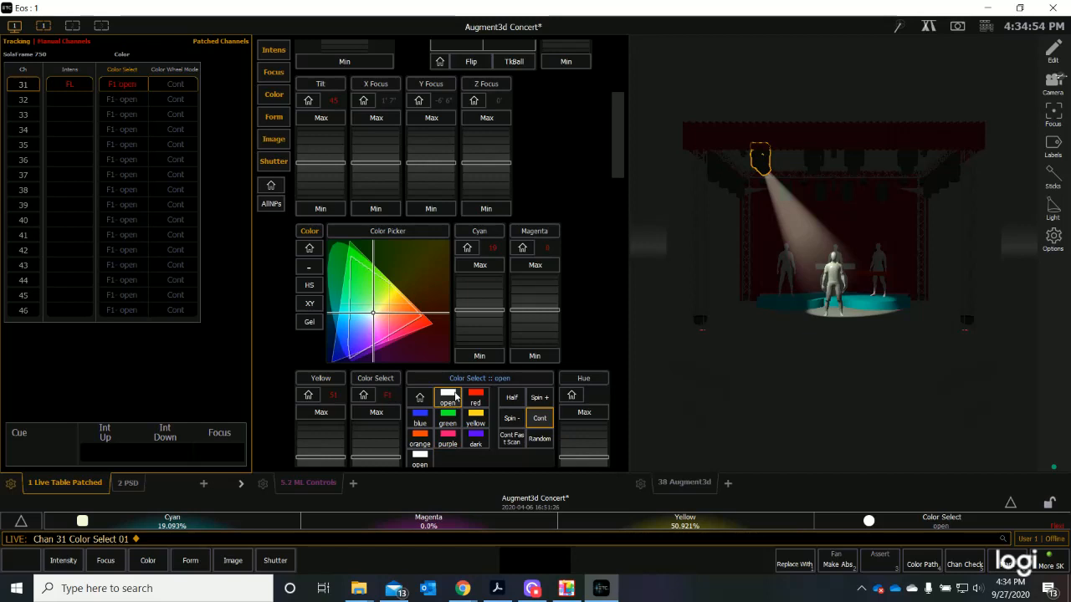
{"action": "mouse_move", "coordinate": [448, 416]}
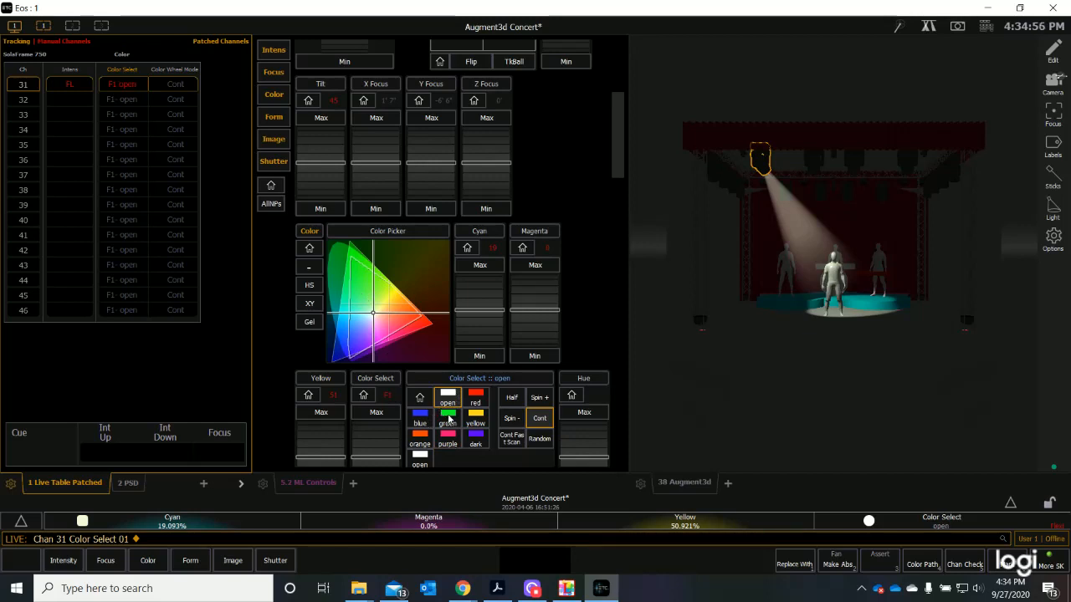
{"action": "left_click", "coordinate": [447, 417]}
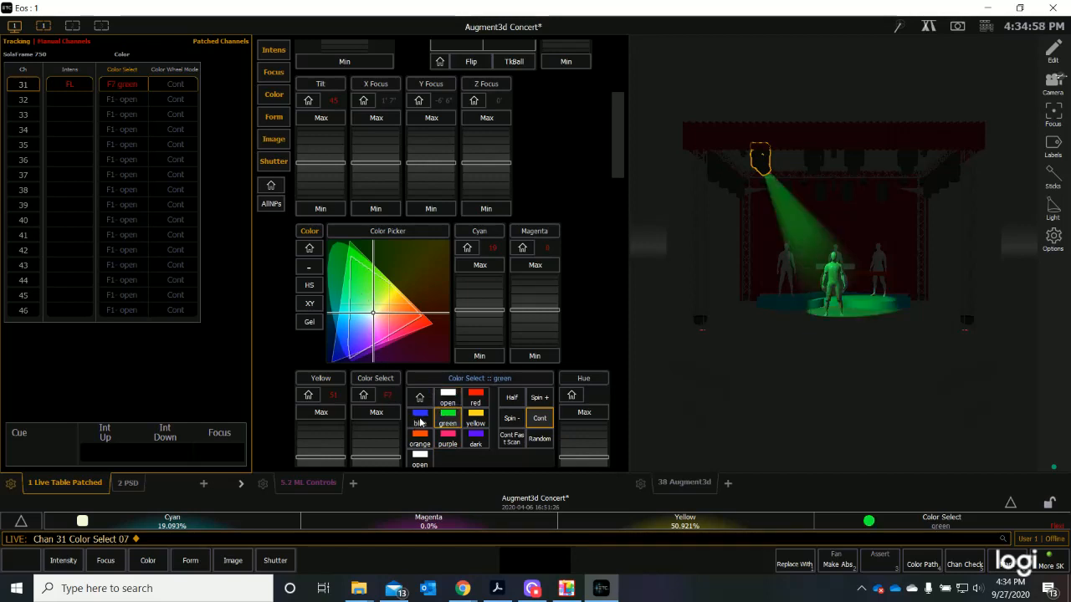
{"action": "left_click", "coordinate": [419, 415]}
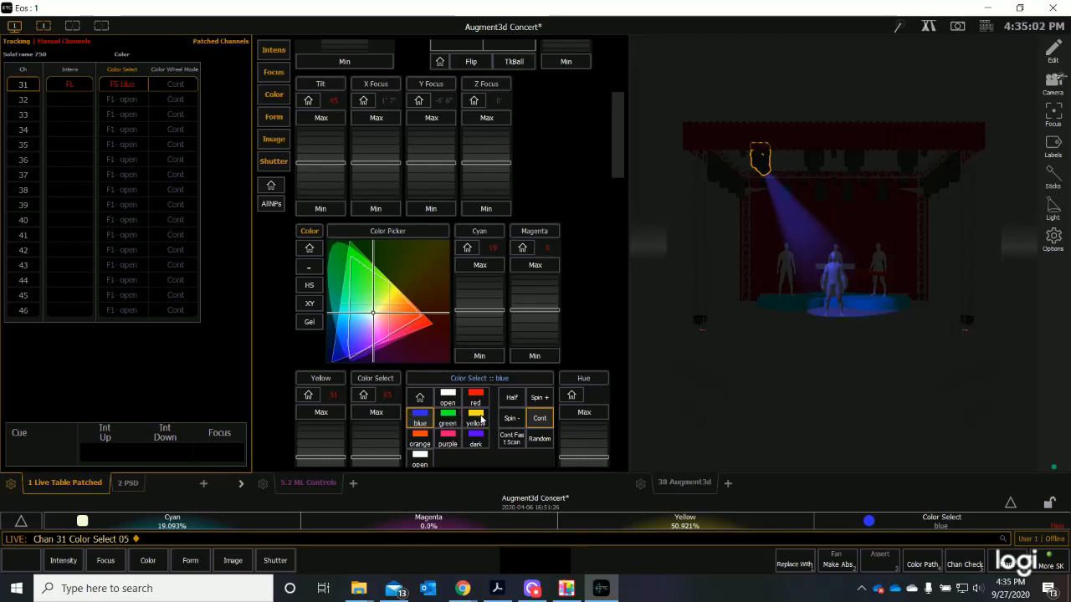
{"action": "left_click", "coordinate": [475, 418]}
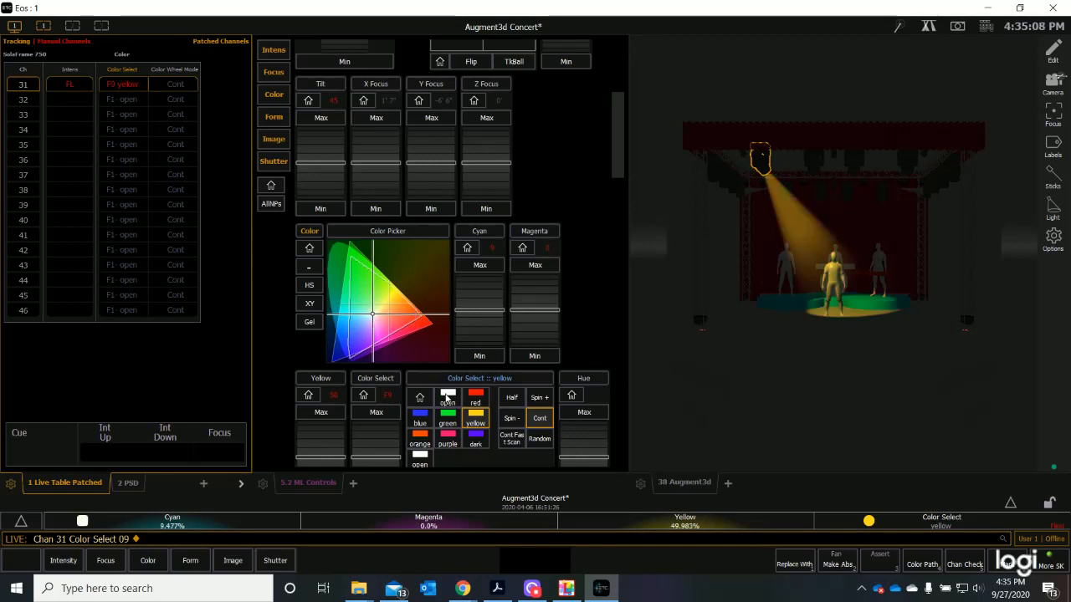
{"action": "left_click", "coordinate": [448, 397]}
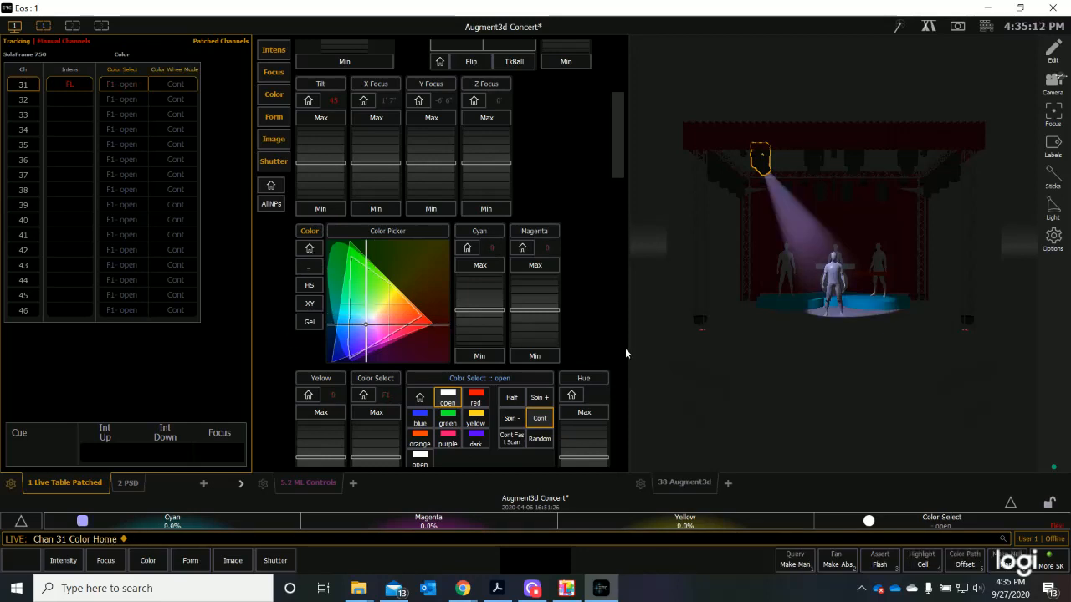
Project the block fan, then quadrangles, ending on gobo 3 in channel 31's beam.
{"action": "scroll", "scroll_direction": "down", "scroll_amount": 3}
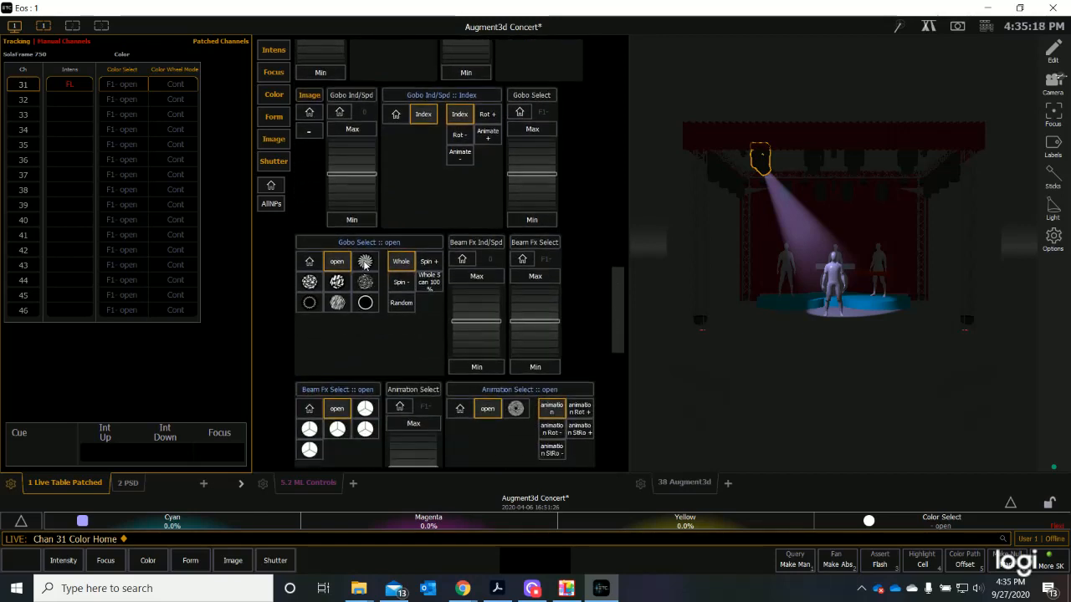
{"action": "left_click", "coordinate": [365, 261]}
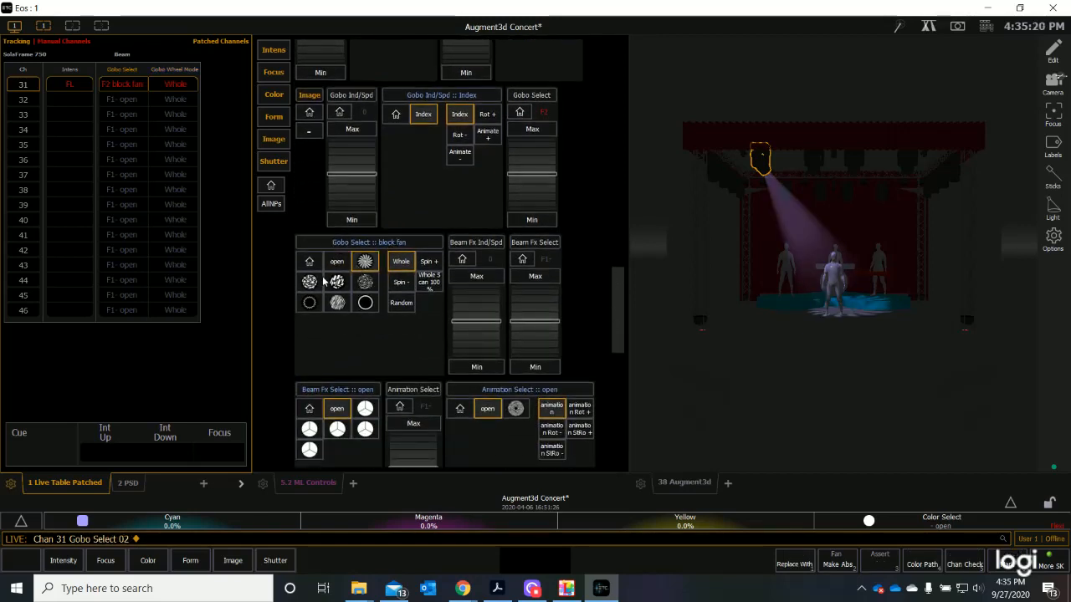
{"action": "left_click", "coordinate": [308, 281]}
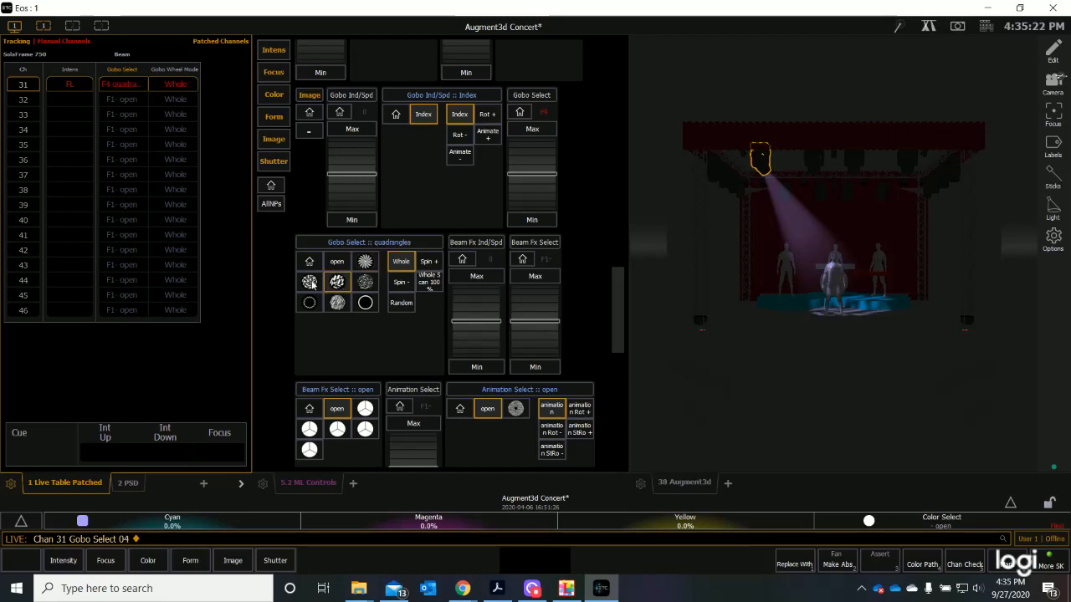
{"action": "left_click", "coordinate": [309, 281]}
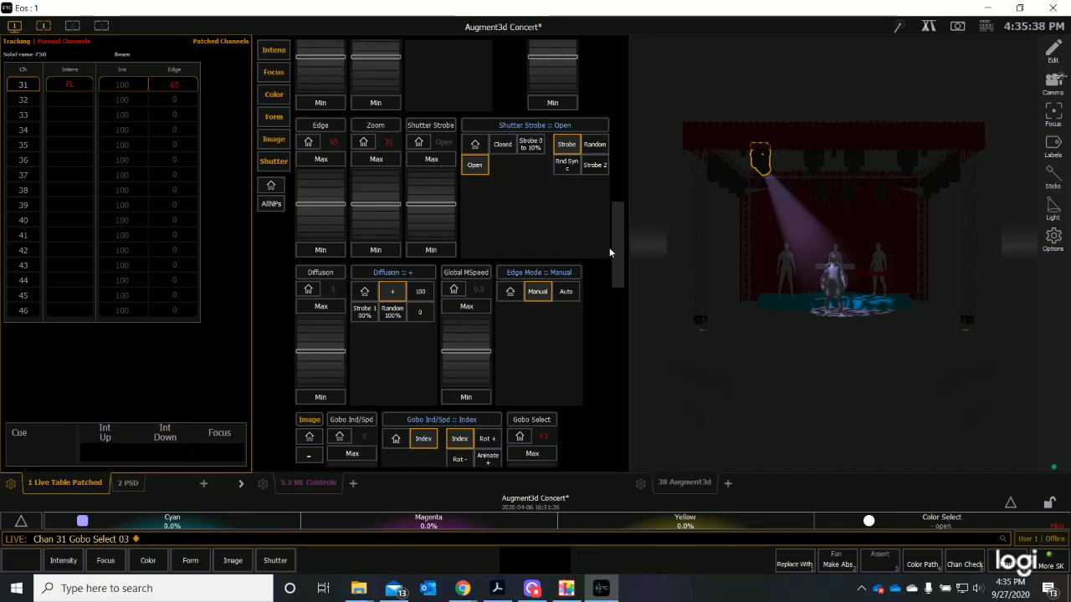
Re-aim channel 31 to pan -11, tilt 82 so its gobo lands on the upstage curtain.
{"action": "left_click", "coordinate": [272, 95]}
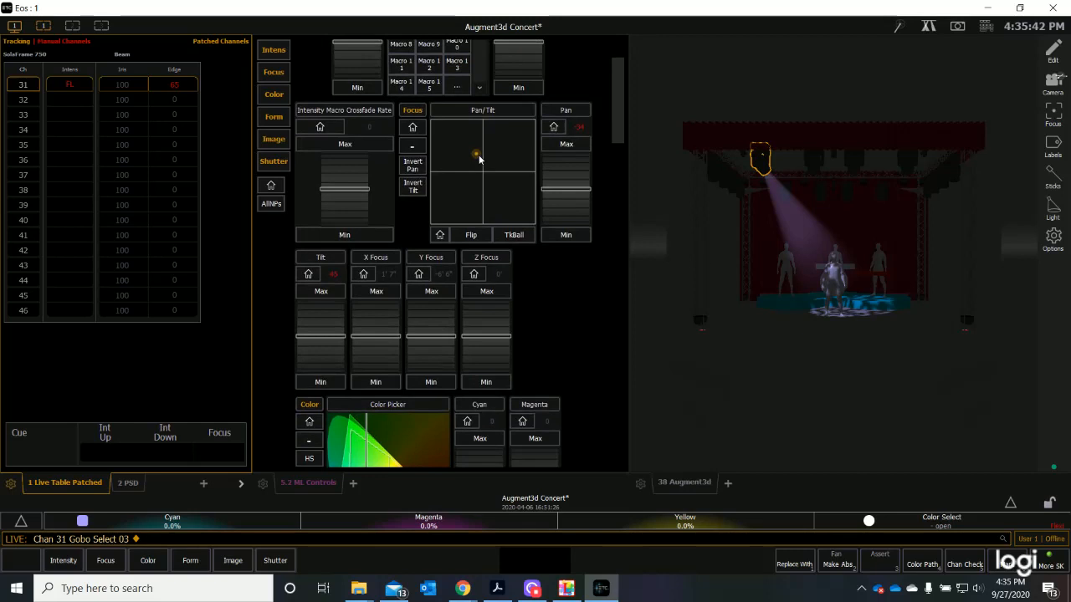
{"action": "left_click_drag", "start_coordinate": [476, 159], "coordinate": [472, 150]}
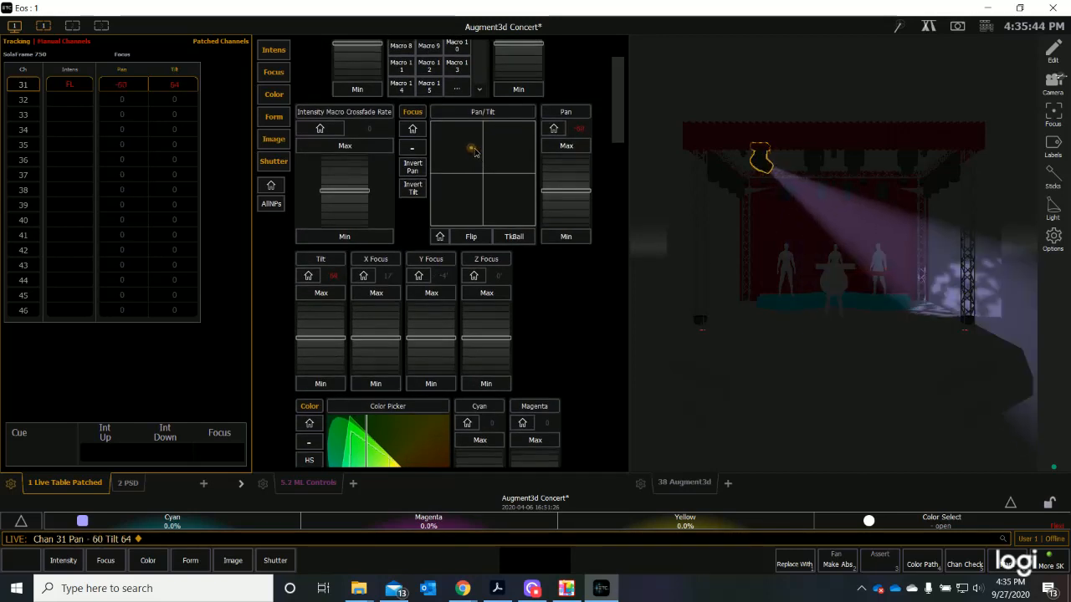
{"action": "left_click_drag", "start_coordinate": [475, 150], "coordinate": [481, 142]}
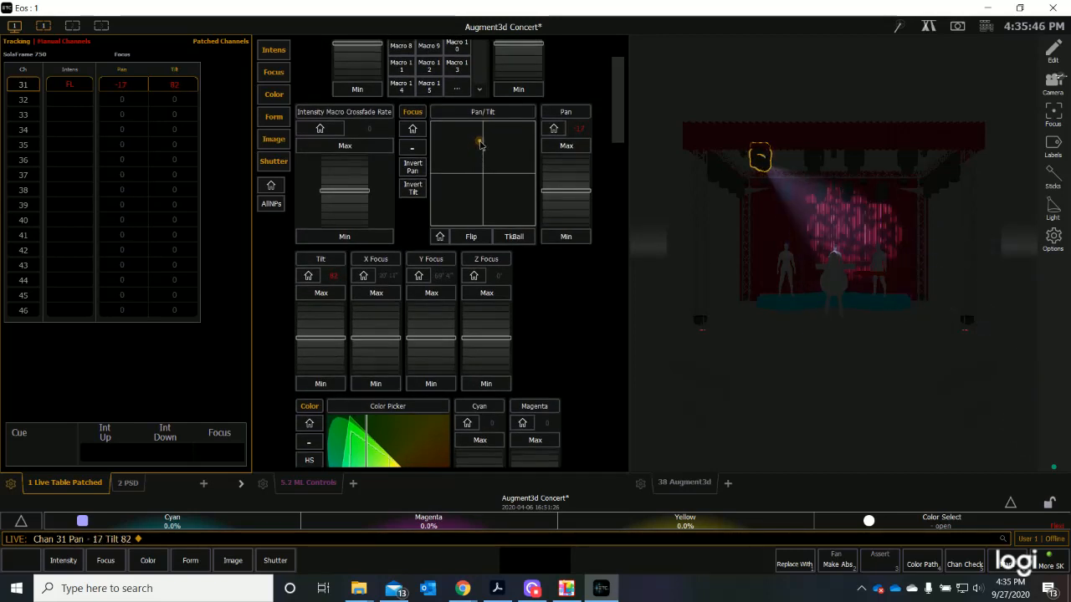
{"action": "left_click_drag", "start_coordinate": [481, 143], "coordinate": [483, 140]}
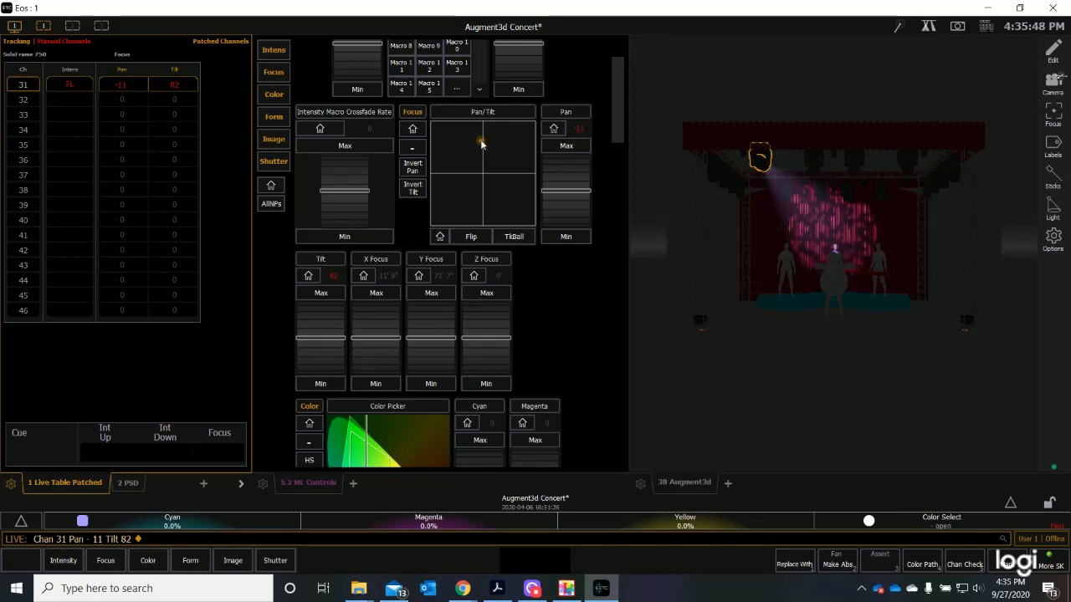
{"action": "left_click", "coordinate": [274, 161]}
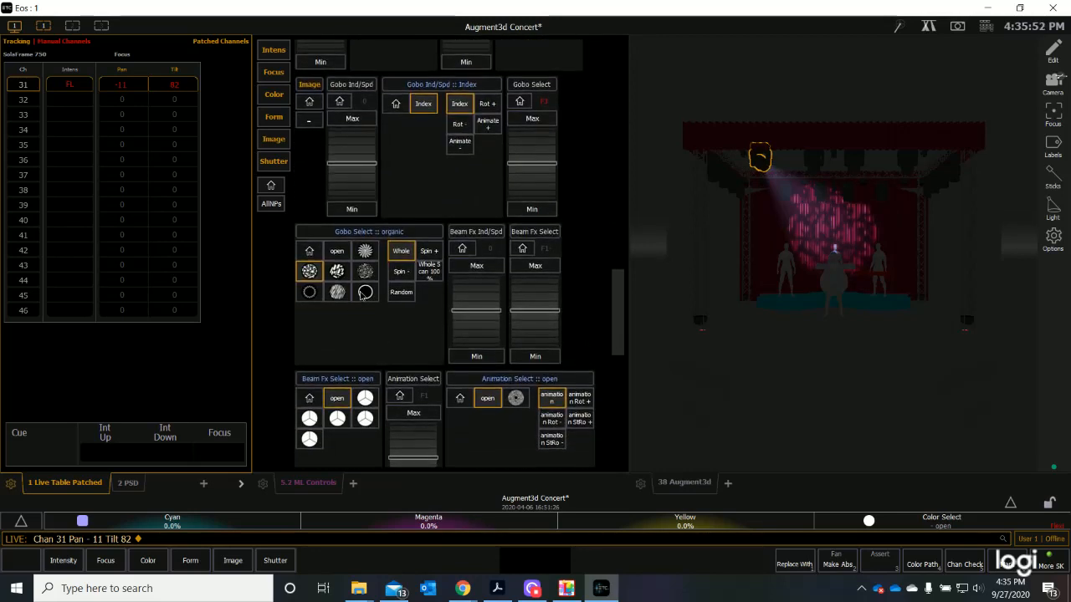
Project stripes, psych block, then quadrangles gobos on channel 31, ending on block fan.
{"action": "left_click", "coordinate": [337, 292]}
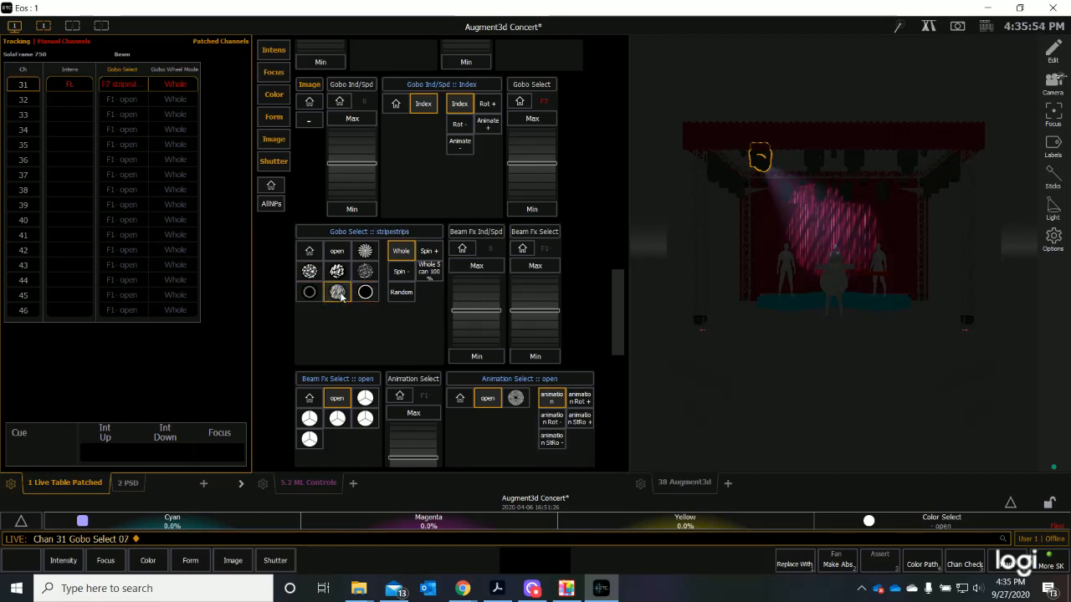
{"action": "left_click", "coordinate": [308, 292]}
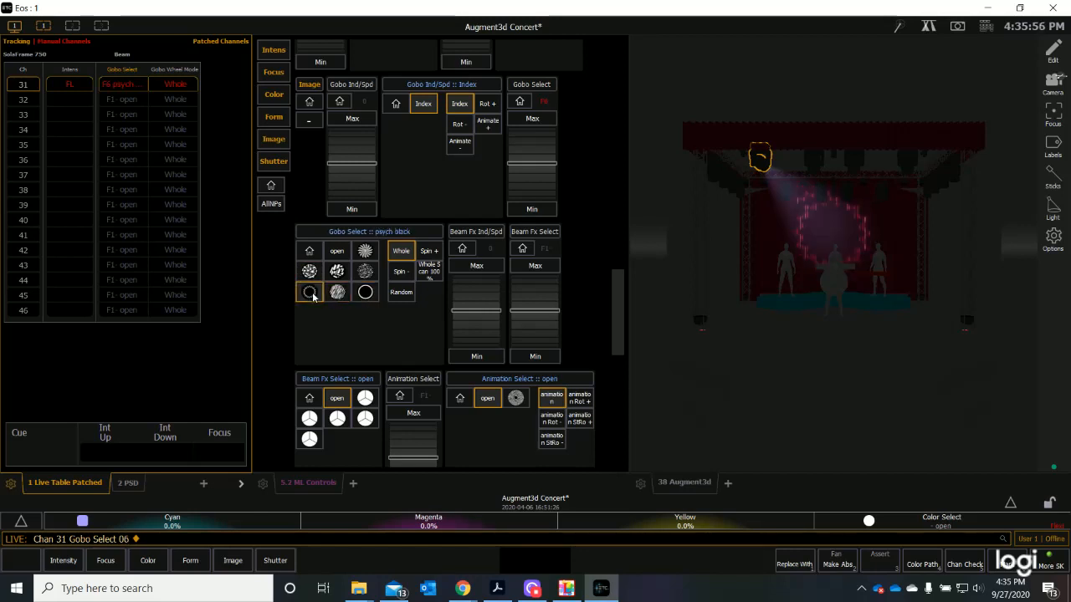
{"action": "left_click", "coordinate": [337, 270]}
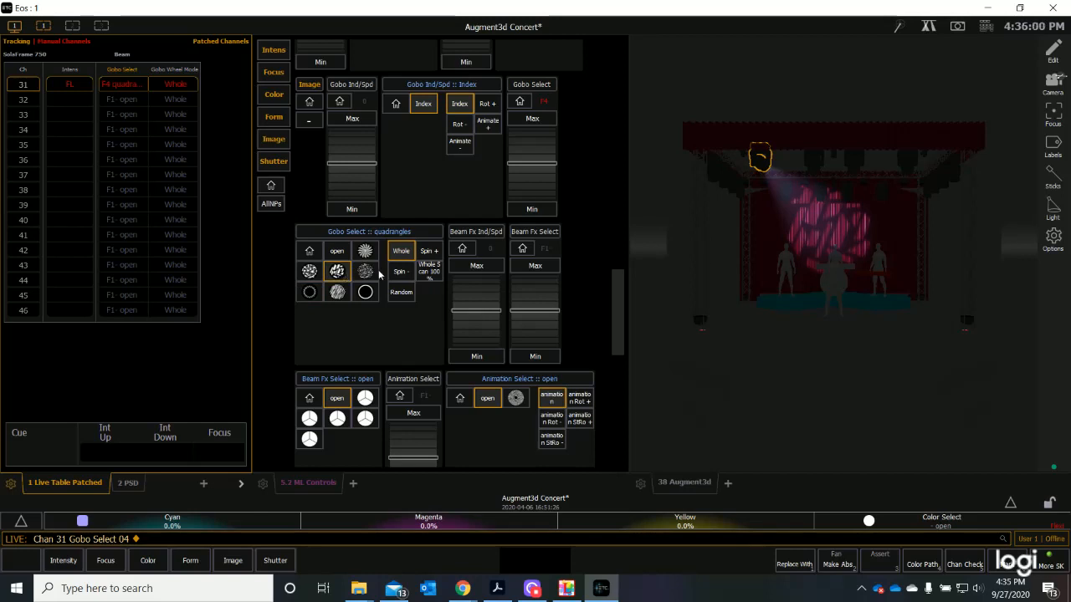
{"action": "mouse_move", "coordinate": [365, 275]}
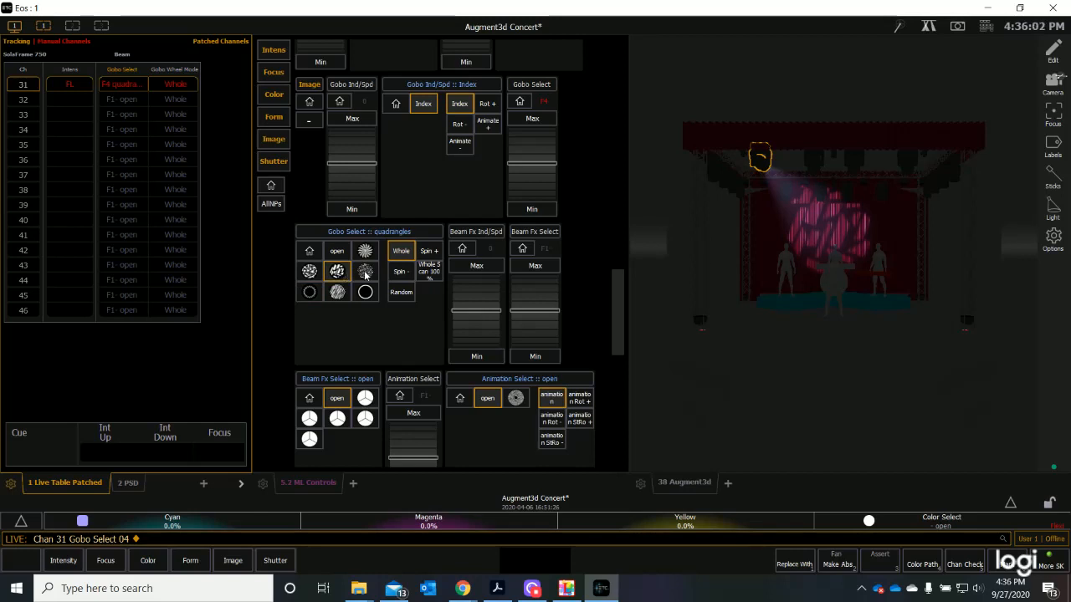
{"action": "left_click", "coordinate": [365, 250]}
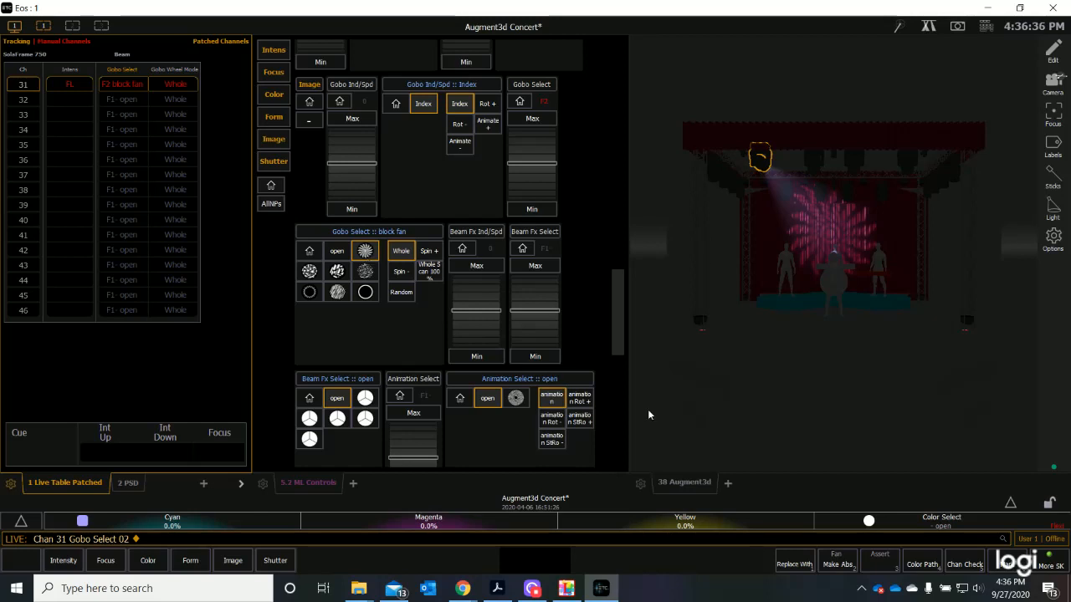
{"action": "mouse_move", "coordinate": [617, 342]}
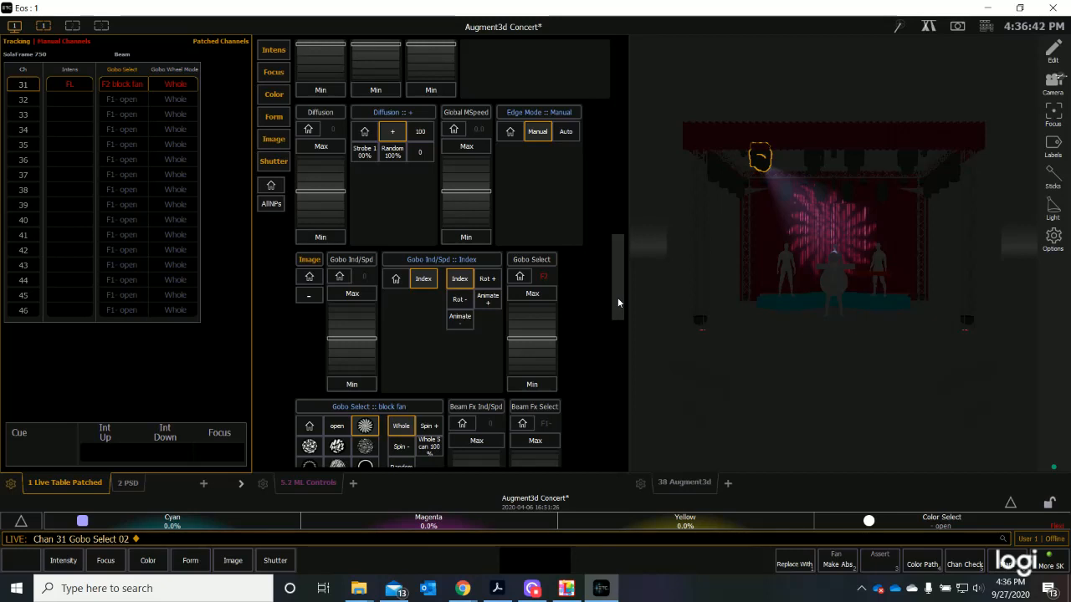
Show channel 31's Color parameters in ML Controls.
{"action": "left_click", "coordinate": [272, 94]}
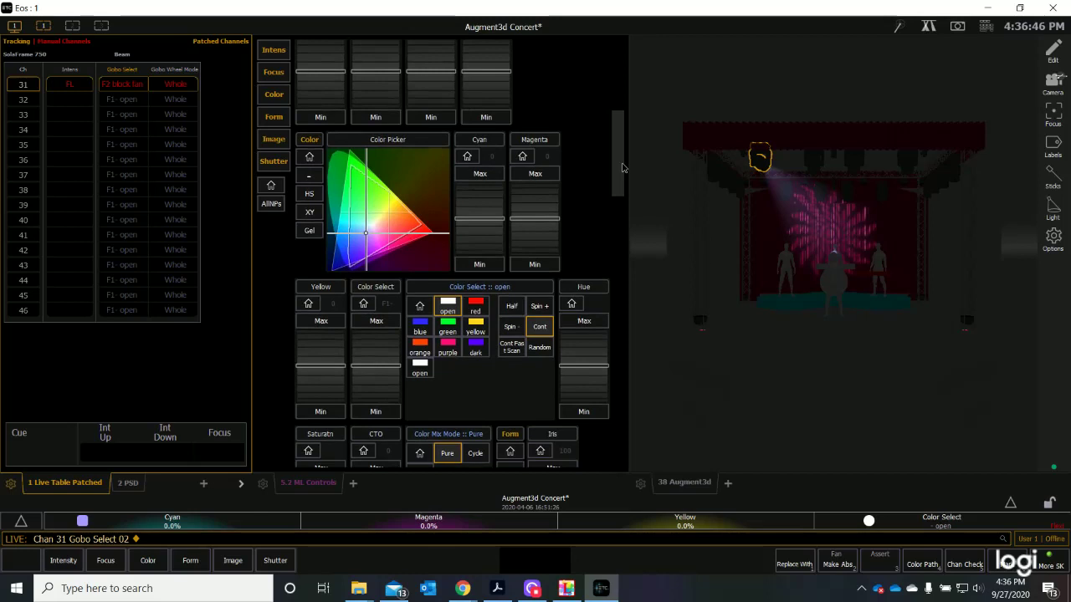